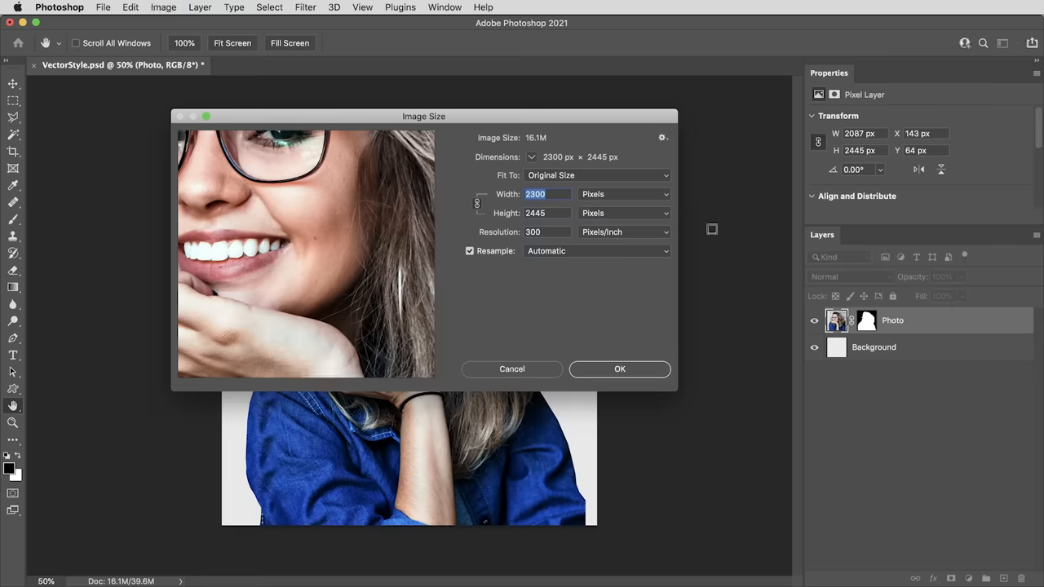
pyautogui.moveTo(545, 372)
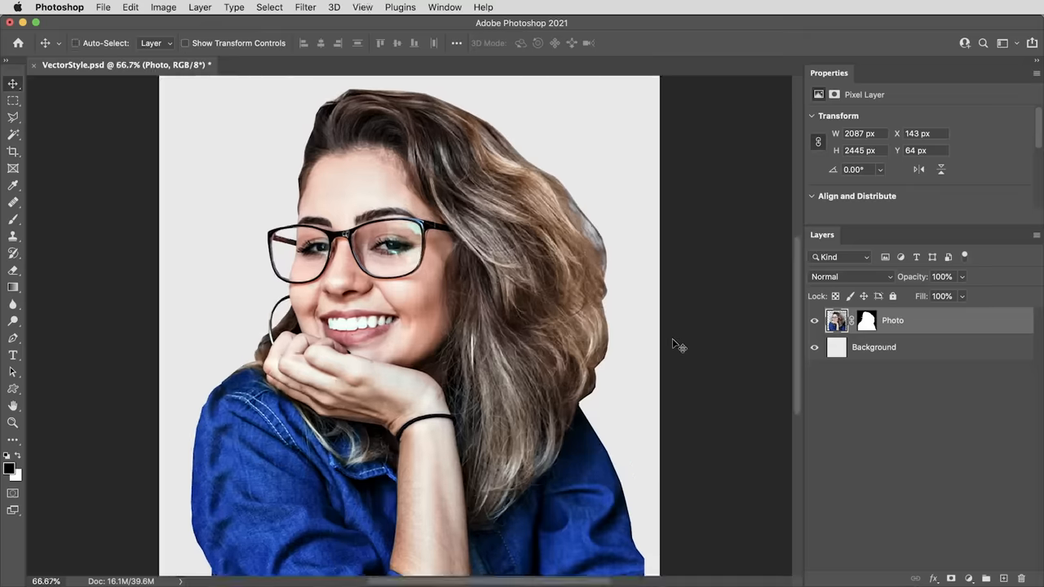
# Display the Photo layer's cutout mask on its own, white subject against black.
pyautogui.click(867, 320)
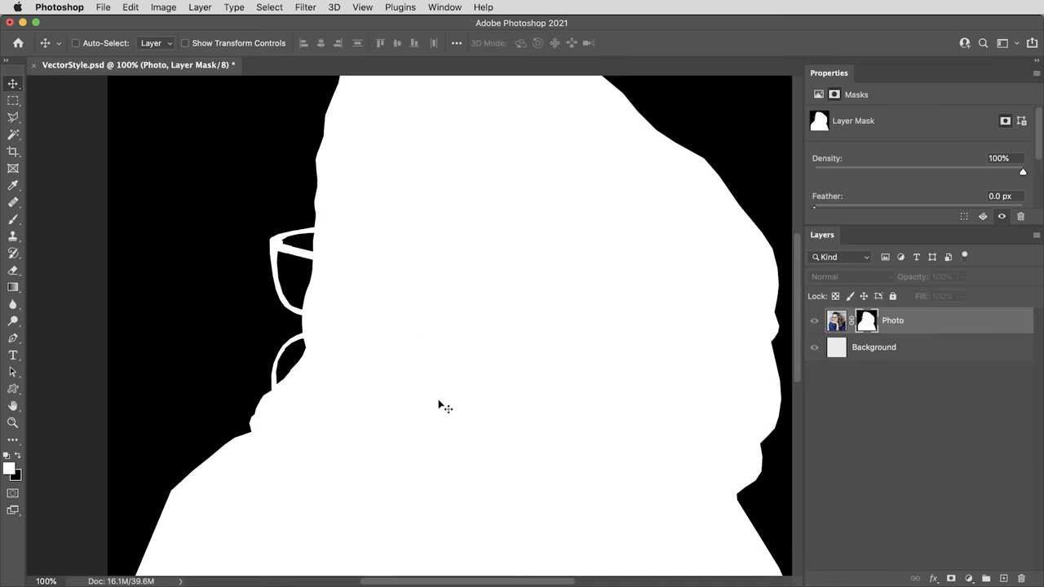
pyautogui.moveTo(298, 355)
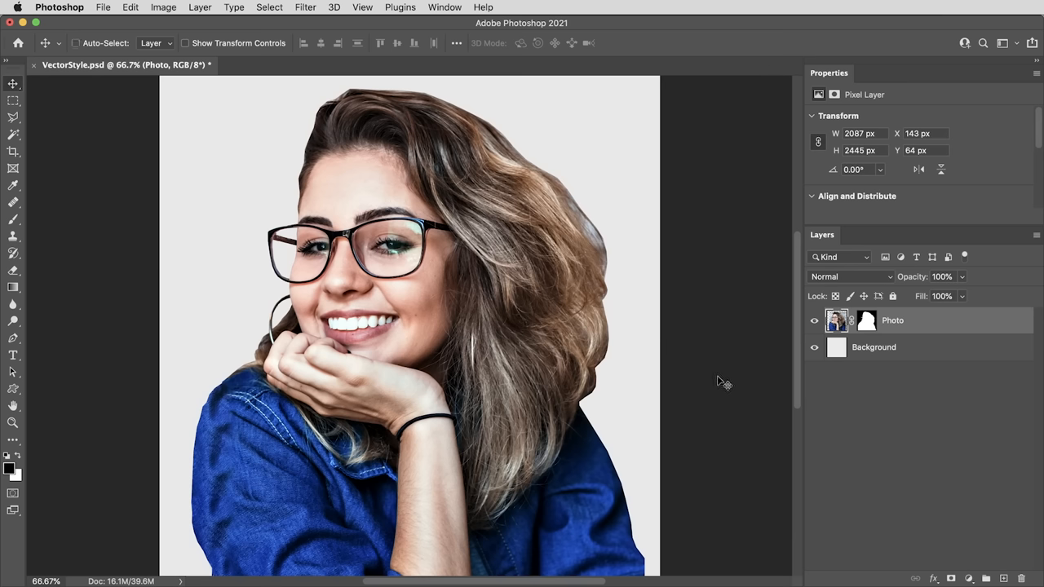
pyautogui.moveTo(610, 150)
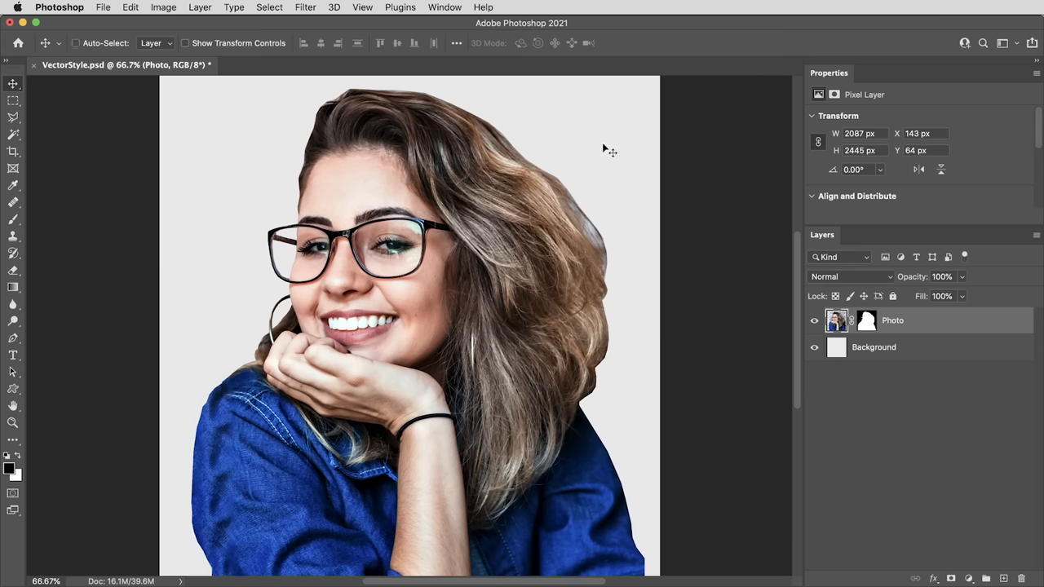
pyautogui.moveTo(967, 416)
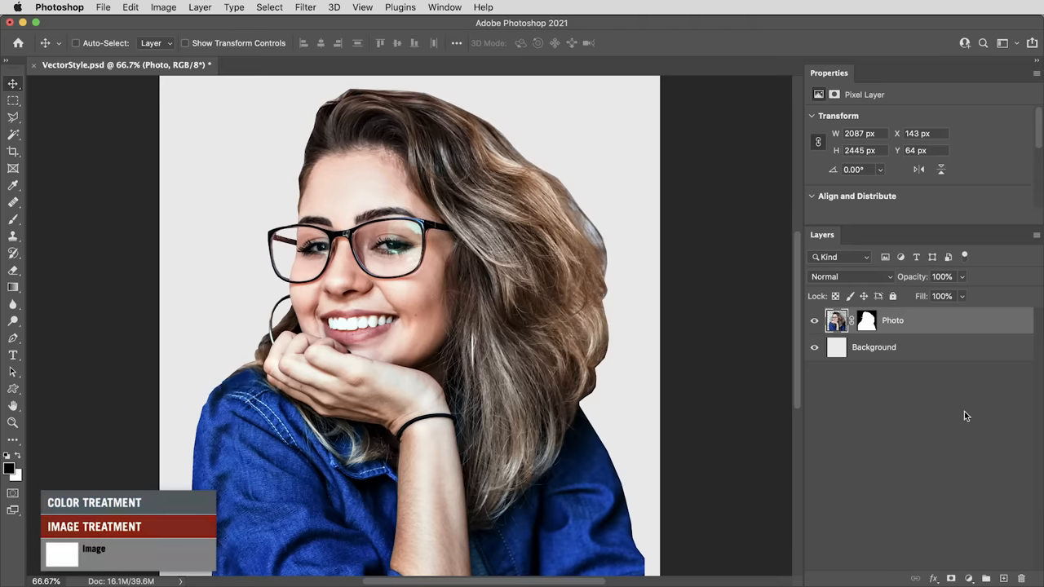
# Add a Hue/Saturation adjustment layer with saturation dragged down to -100.
pyautogui.click(93, 502)
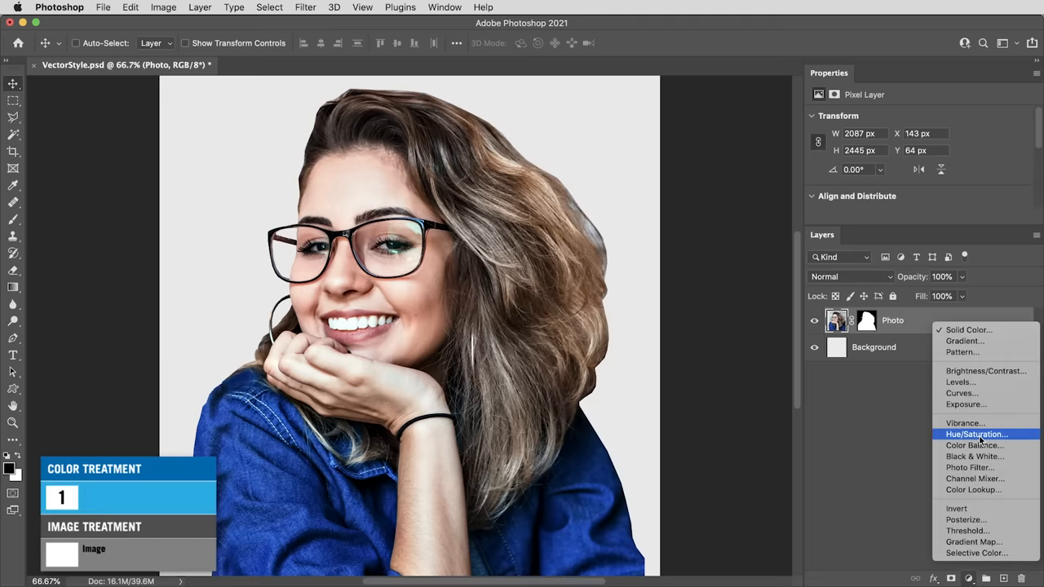
pyautogui.click(976, 434)
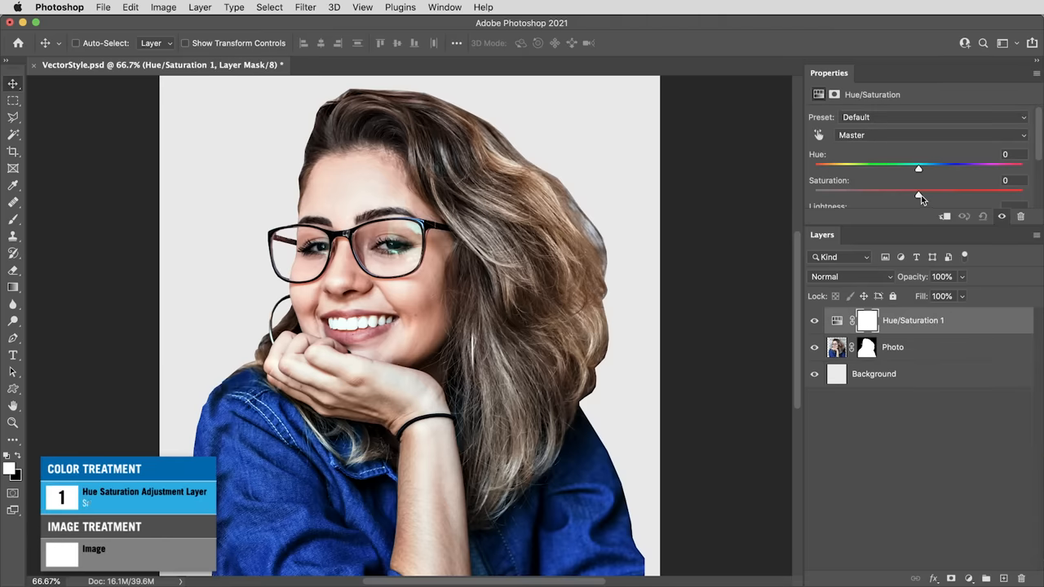
pyautogui.moveTo(917, 193); pyautogui.dragTo(813, 193)
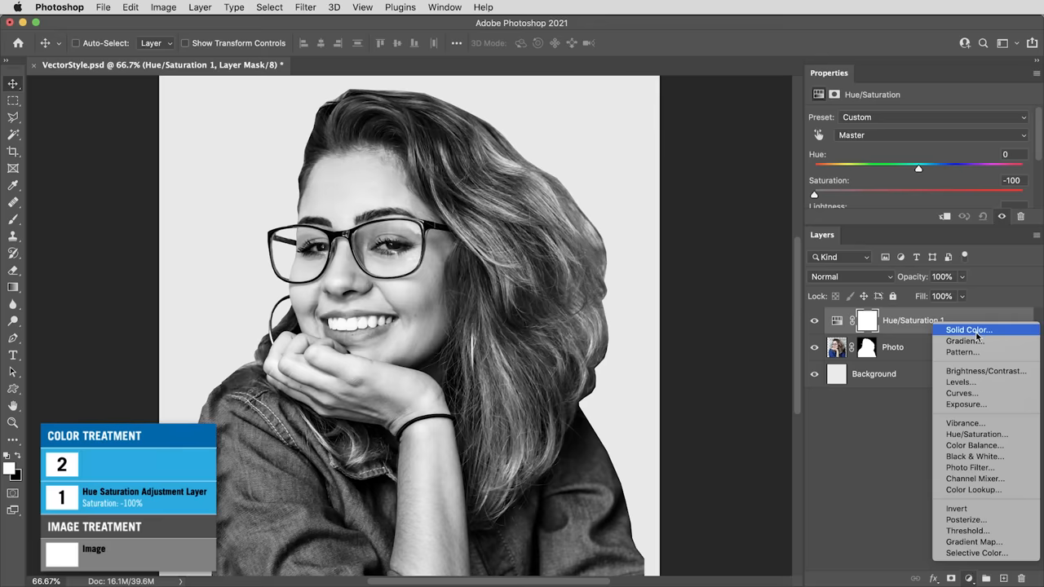
# Add a Solid Color fill layer and set its blend mode to Hard Mix.
pyautogui.click(969, 330)
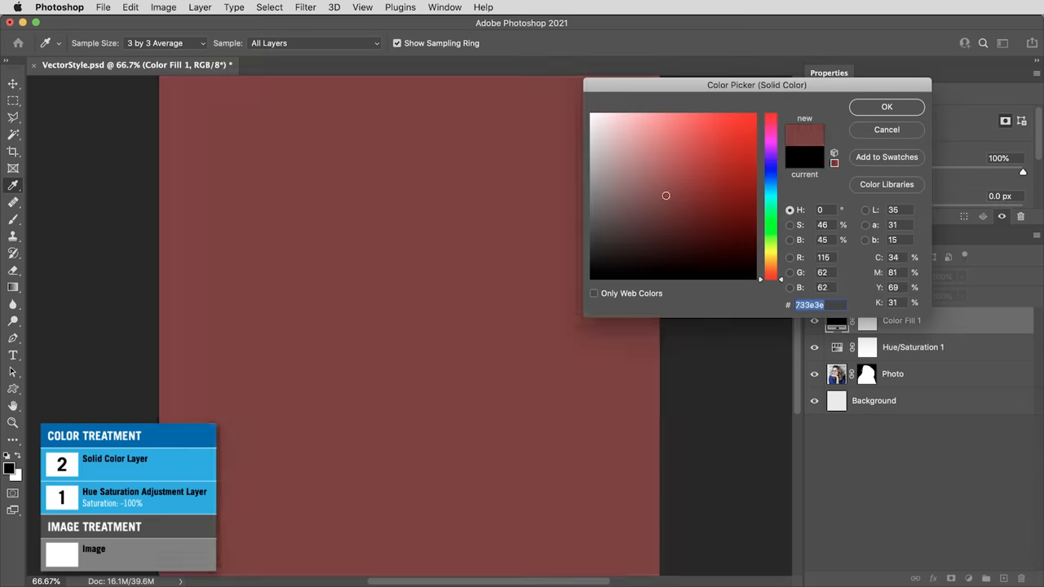
pyautogui.click(886, 107)
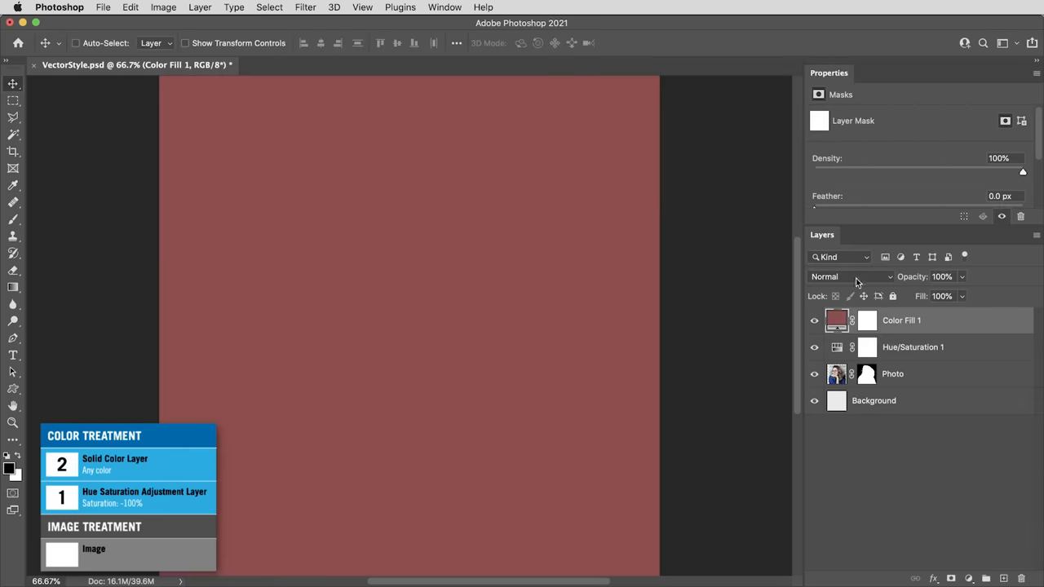
pyautogui.click(848, 277)
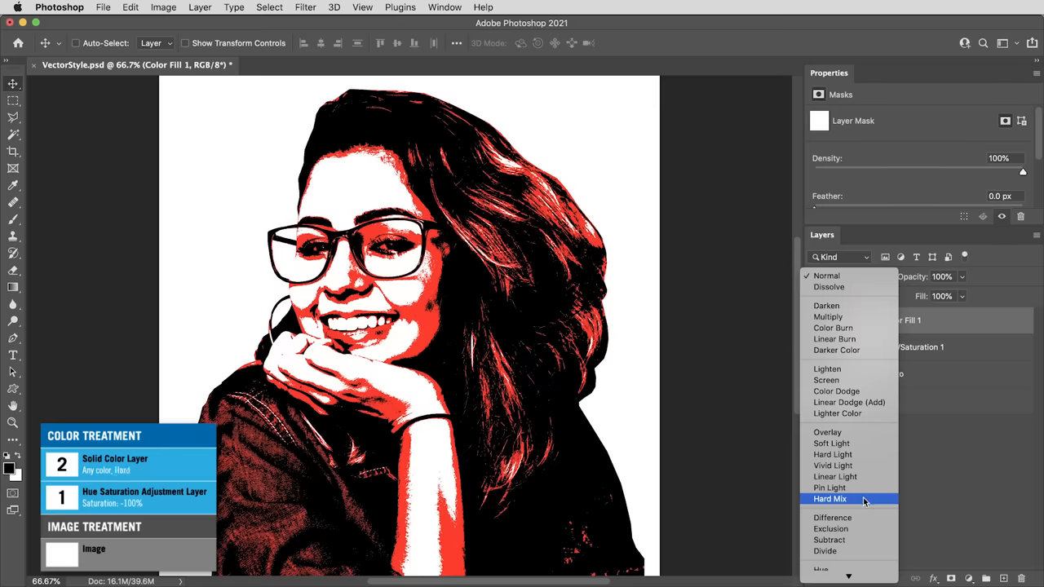
pyautogui.click(829, 498)
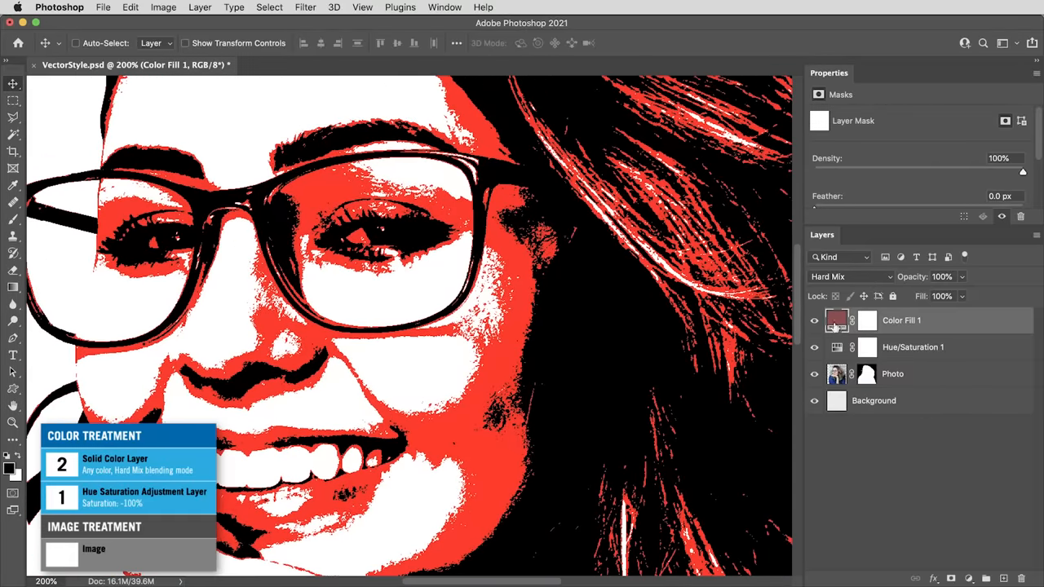
# Recolour Color Fill 1 to a lighter brown and fit the portrait in view.
pyautogui.doubleClick(836, 320)
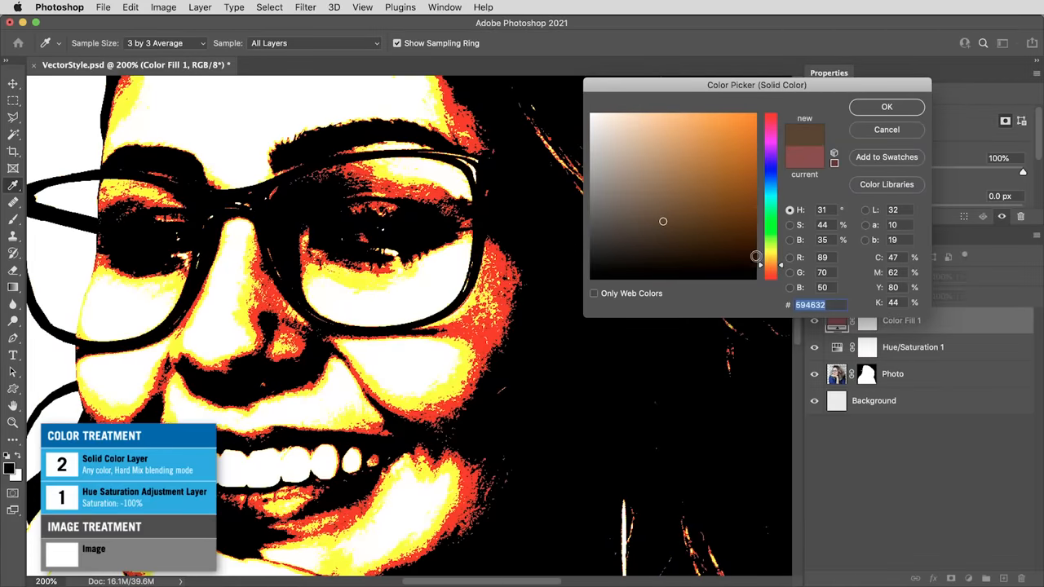
pyautogui.click(667, 201)
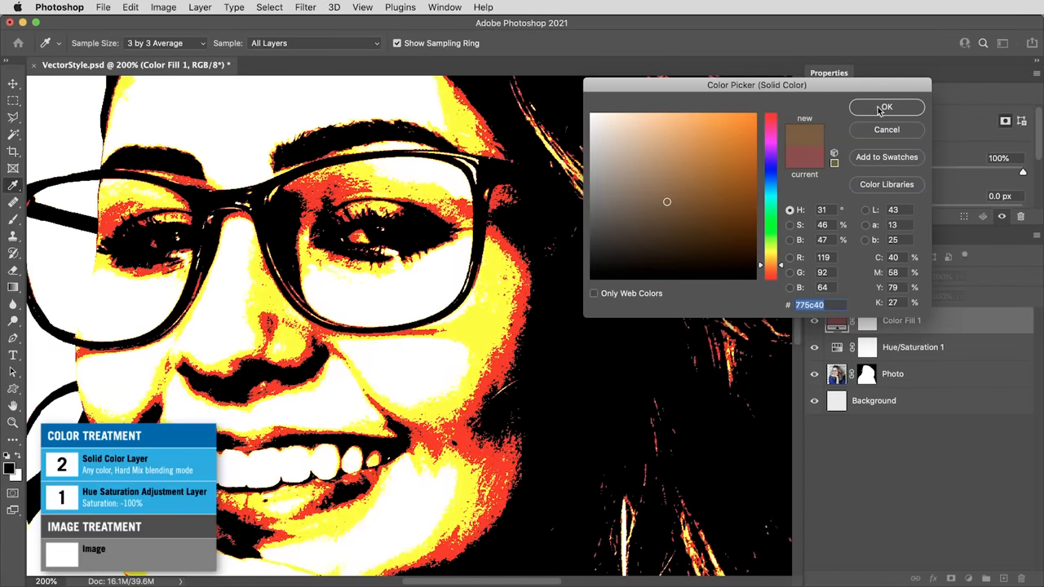
pyautogui.click(887, 107)
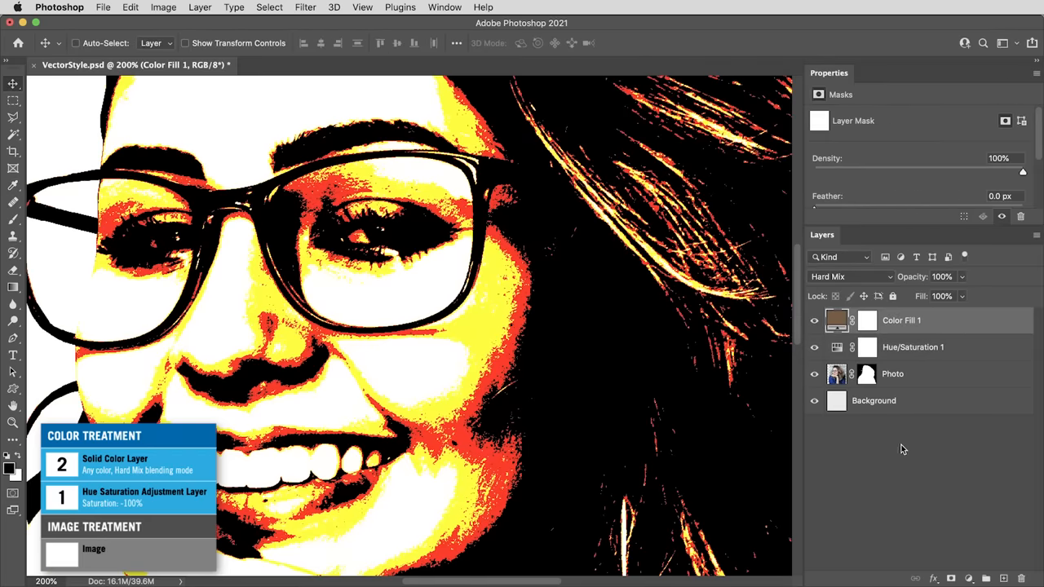
pyautogui.moveTo(903, 466)
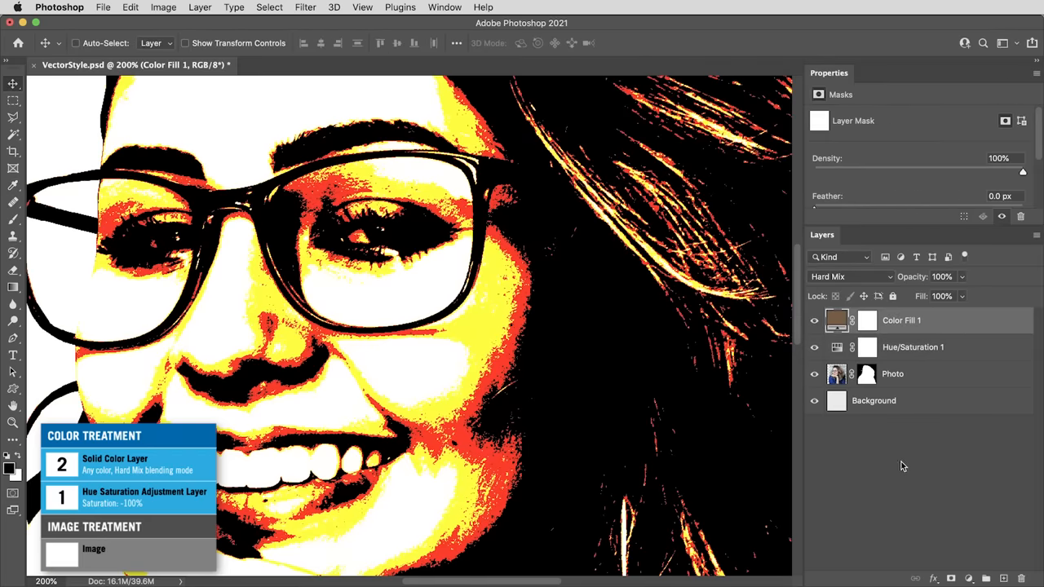
pyautogui.click(75, 43)
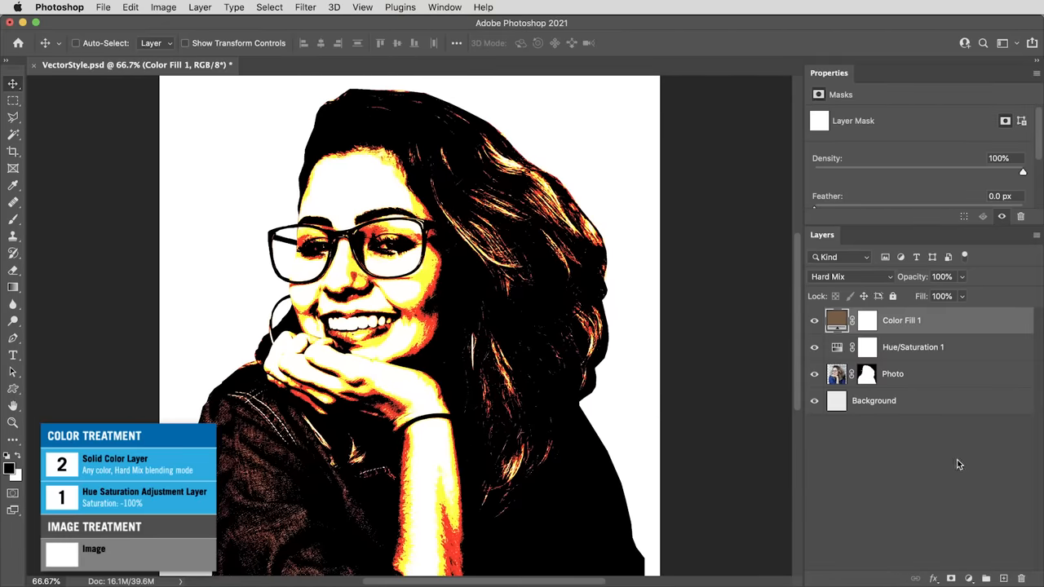
pyautogui.moveTo(964, 465)
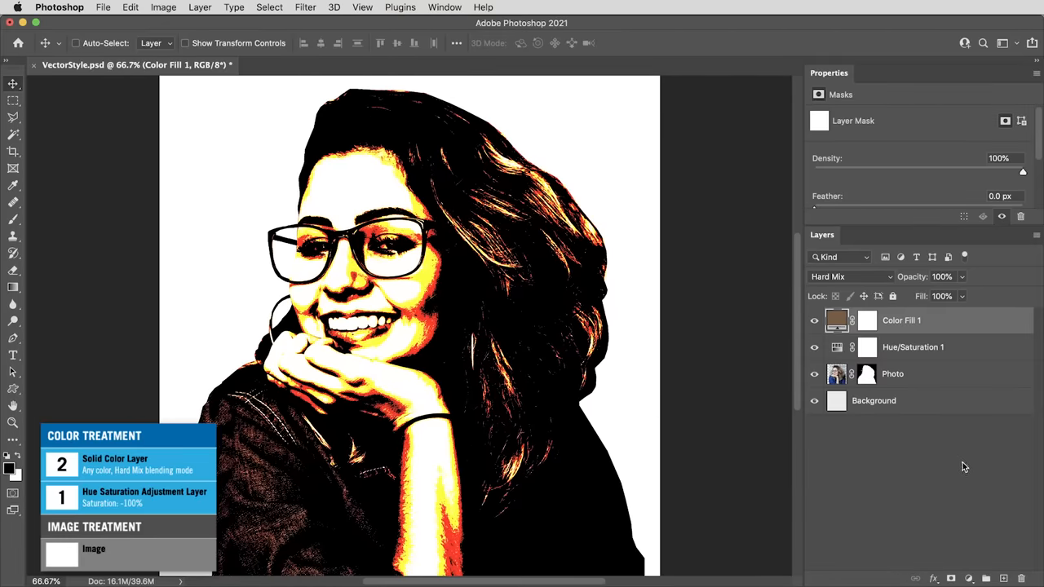
# Add a Black & White adjustment layer with Blues 40 and Magentas 60.
pyautogui.click(970, 579)
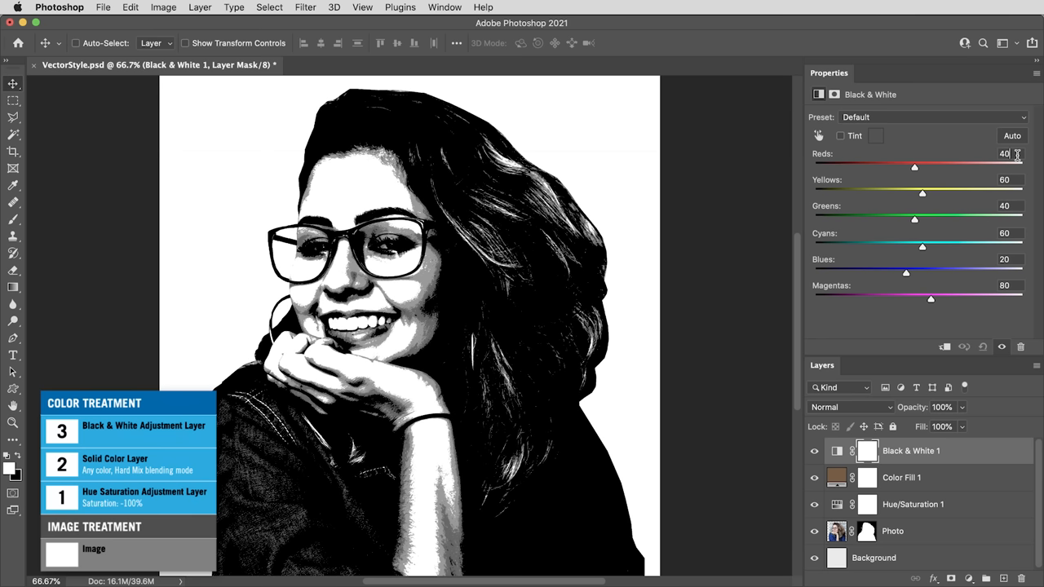
pyautogui.click(1004, 180)
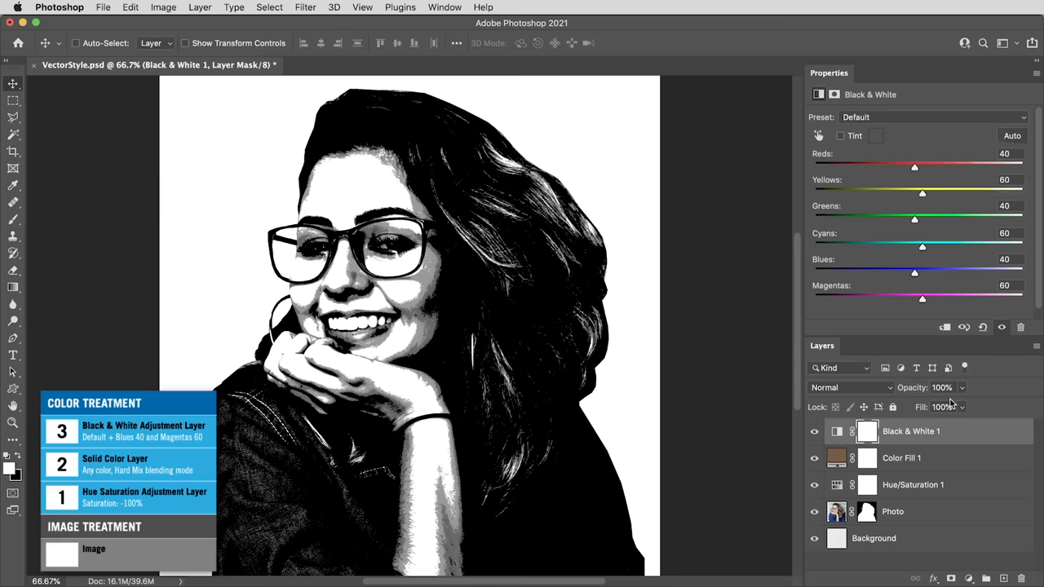
pyautogui.moveTo(945, 459)
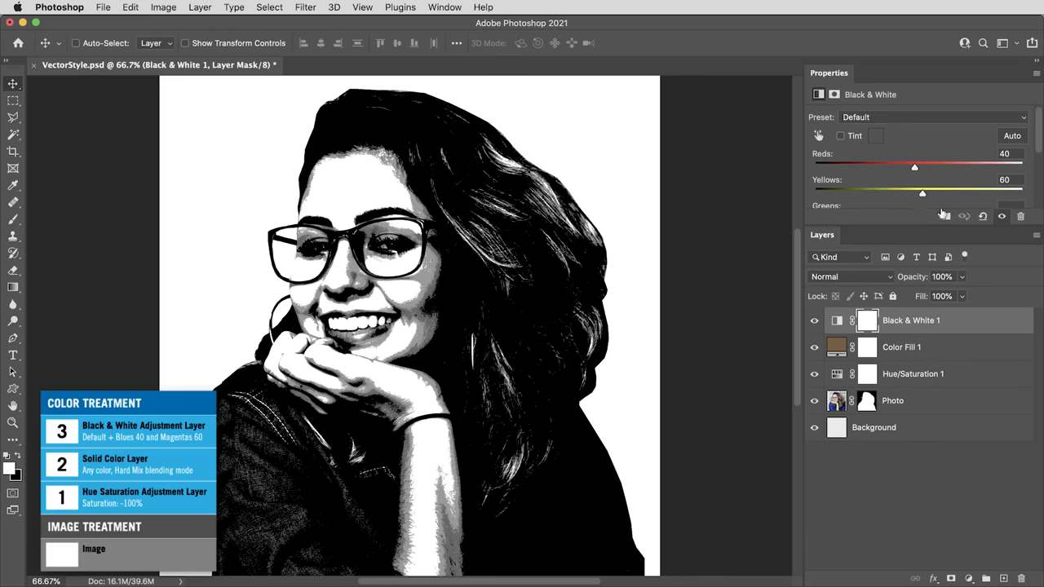
pyautogui.click(901, 347)
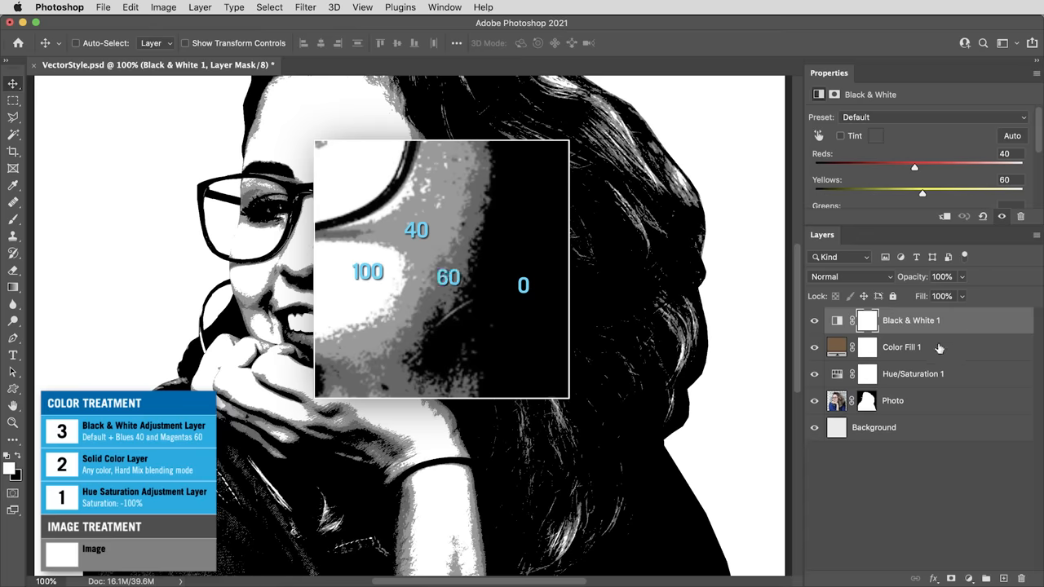
pyautogui.click(836, 320)
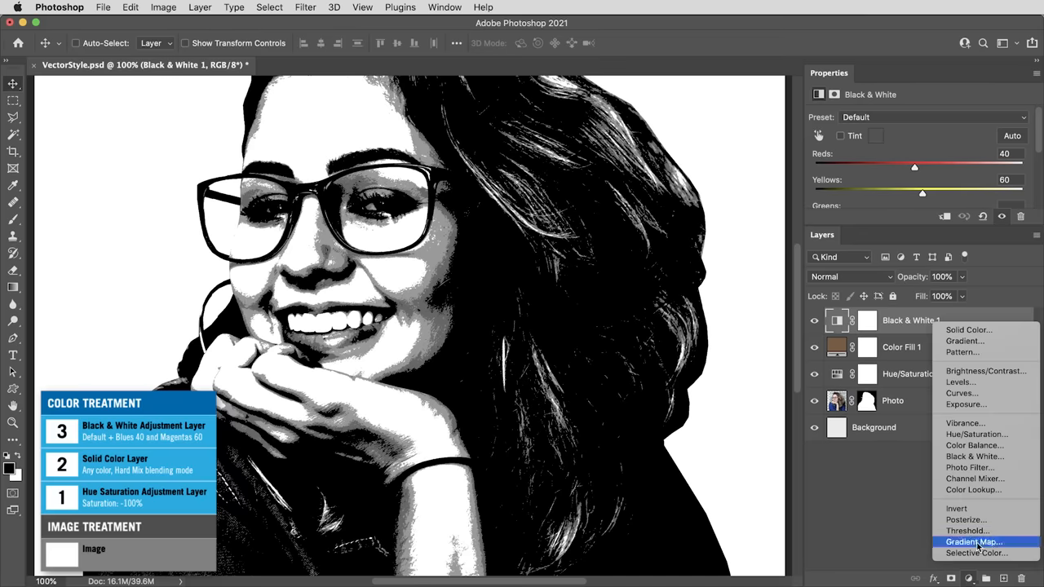
# Add a Gradient Map and make its 40% stop dark blue (#0d5491).
pyautogui.click(974, 541)
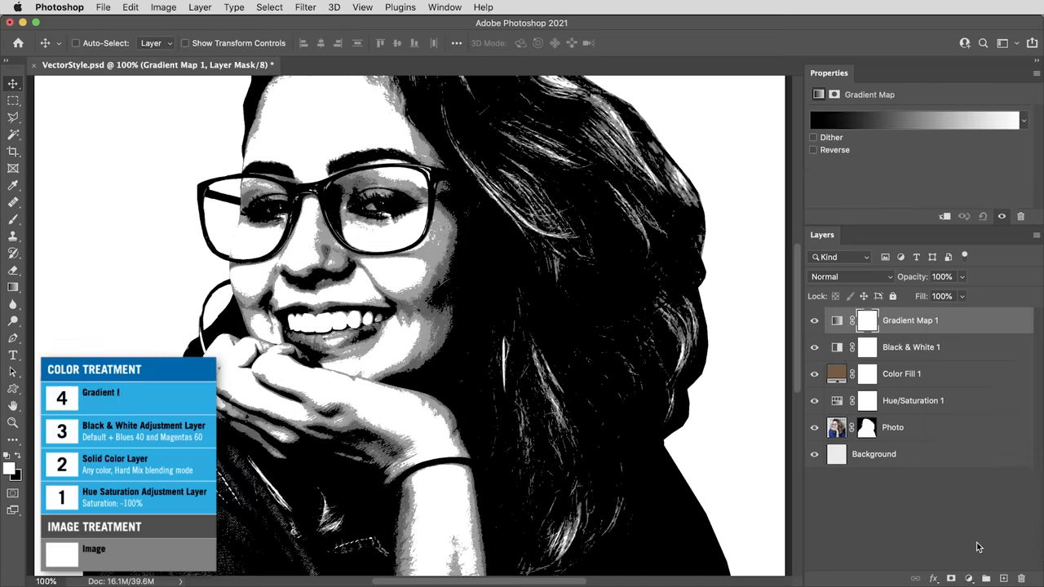
pyautogui.click(914, 120)
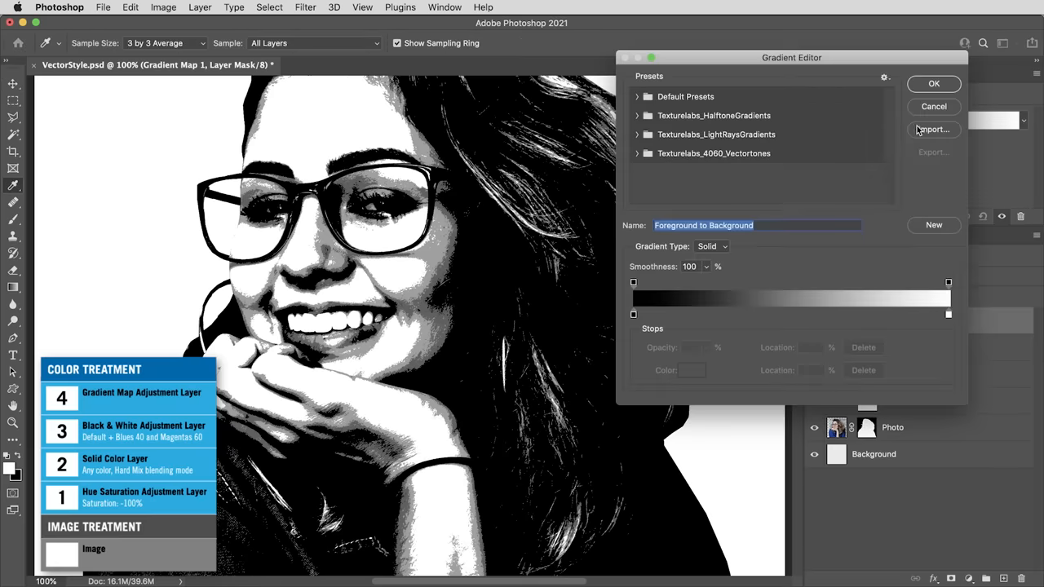
pyautogui.click(633, 315)
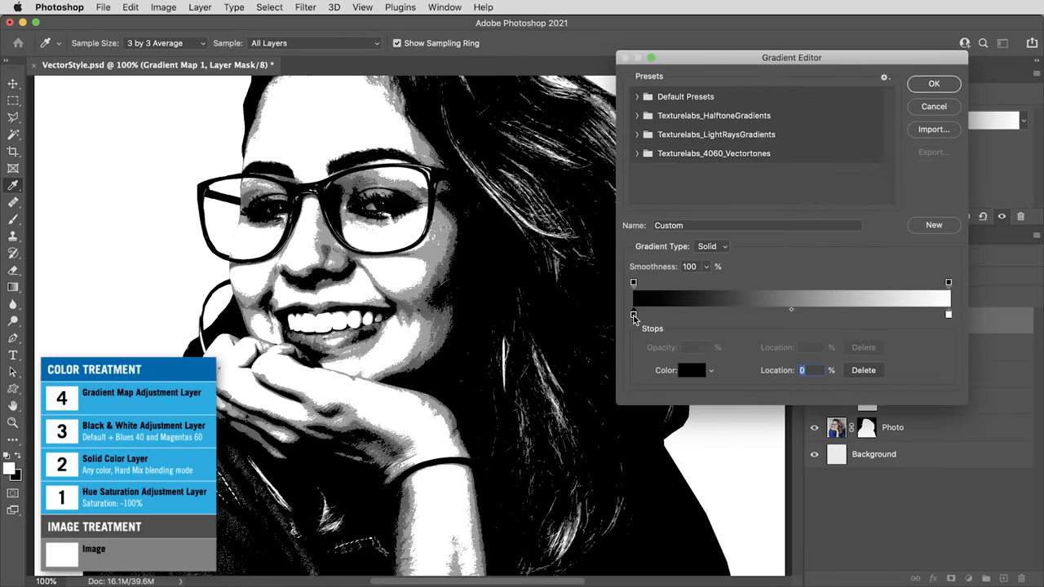
pyautogui.click(949, 315)
pyautogui.write('34')
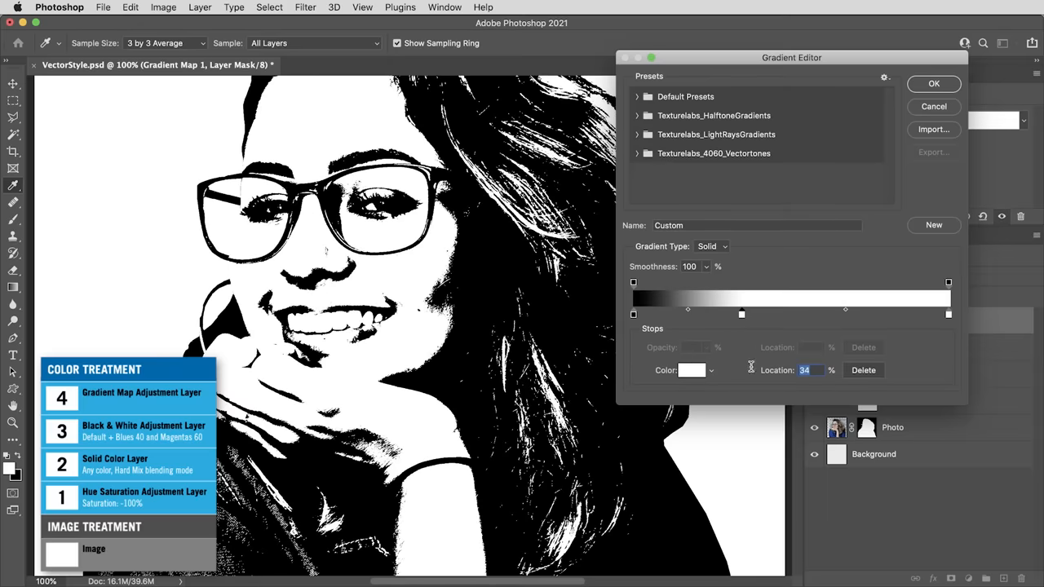
pyautogui.moveTo(742, 314); pyautogui.dragTo(760, 314)
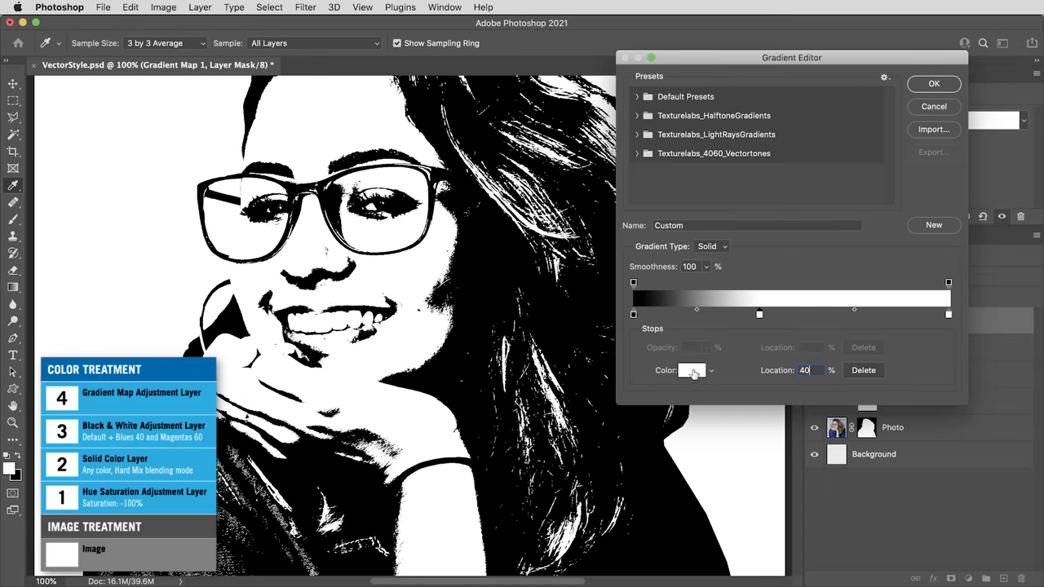
pyautogui.click(693, 370)
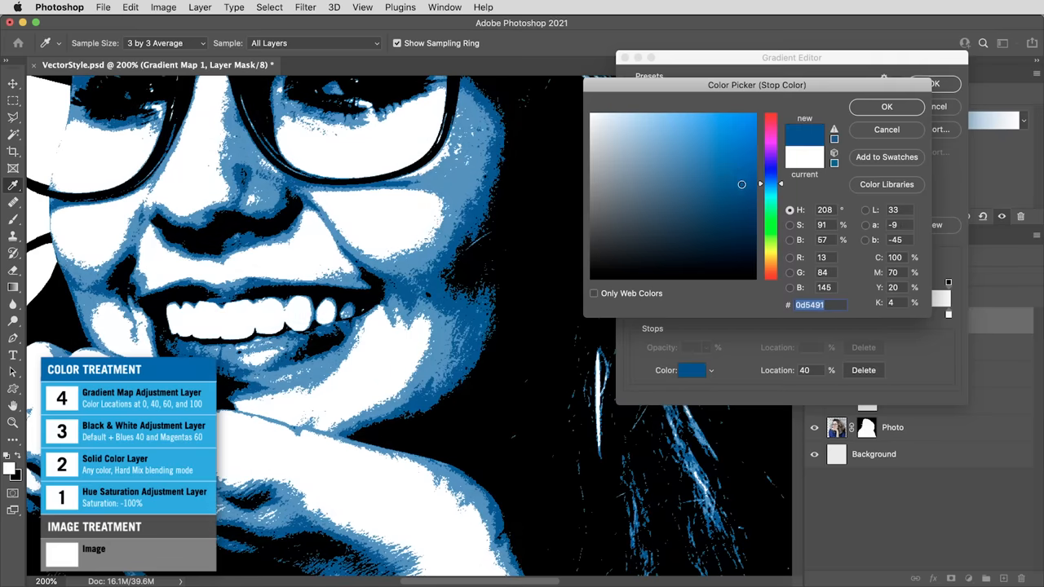
pyautogui.click(886, 106)
pyautogui.write('60')
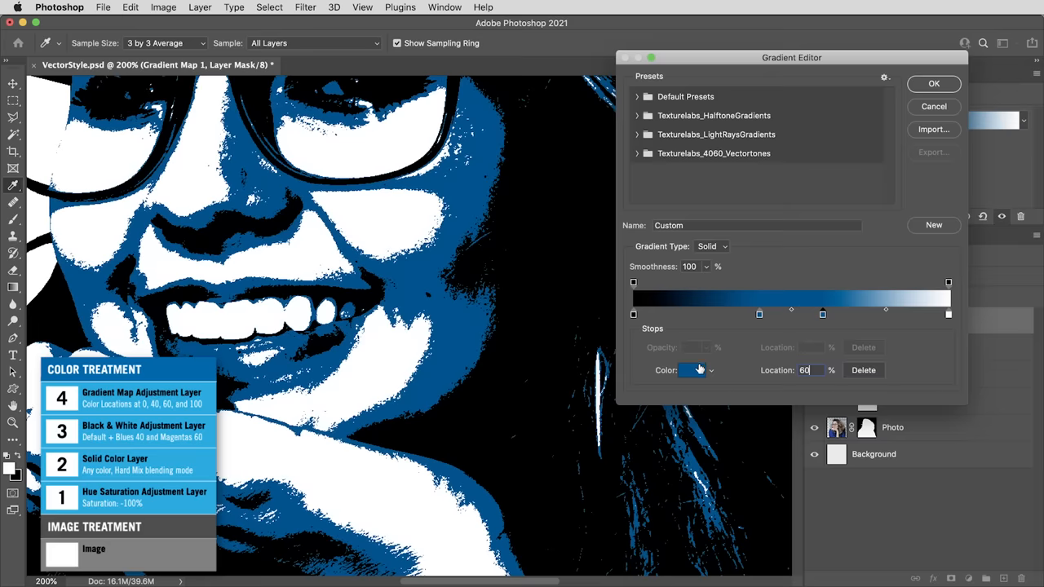
# Make the 60% stop pink (#e448f2), accept the gradient, and select the Photo layer.
pyautogui.click(691, 371)
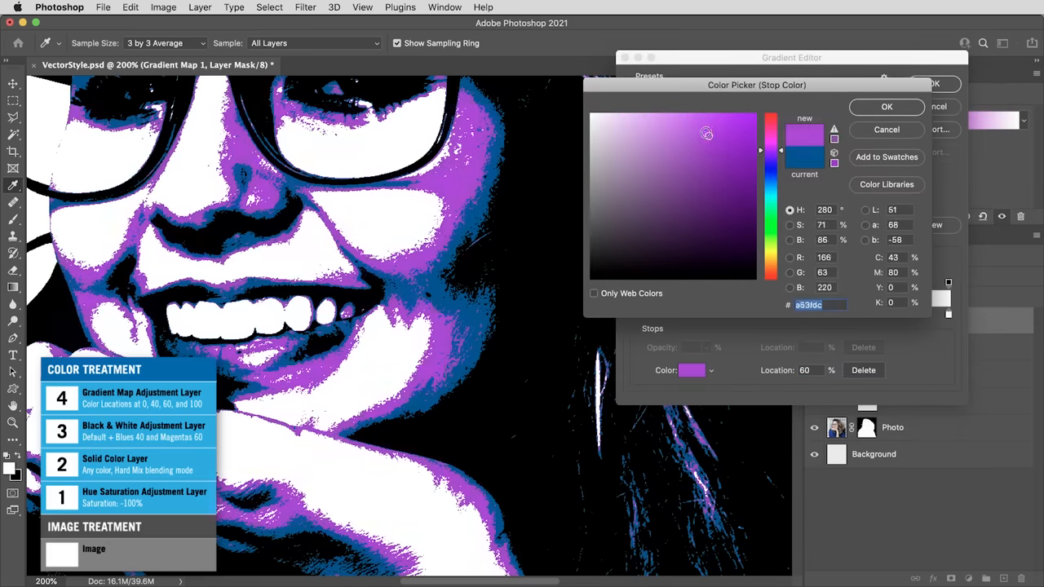
pyautogui.click(707, 121)
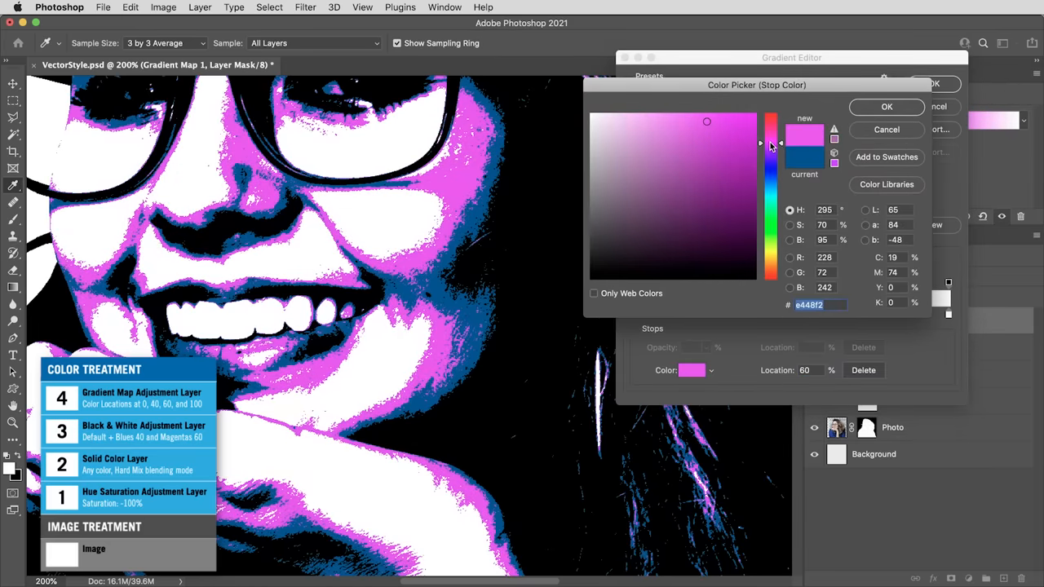
pyautogui.click(887, 106)
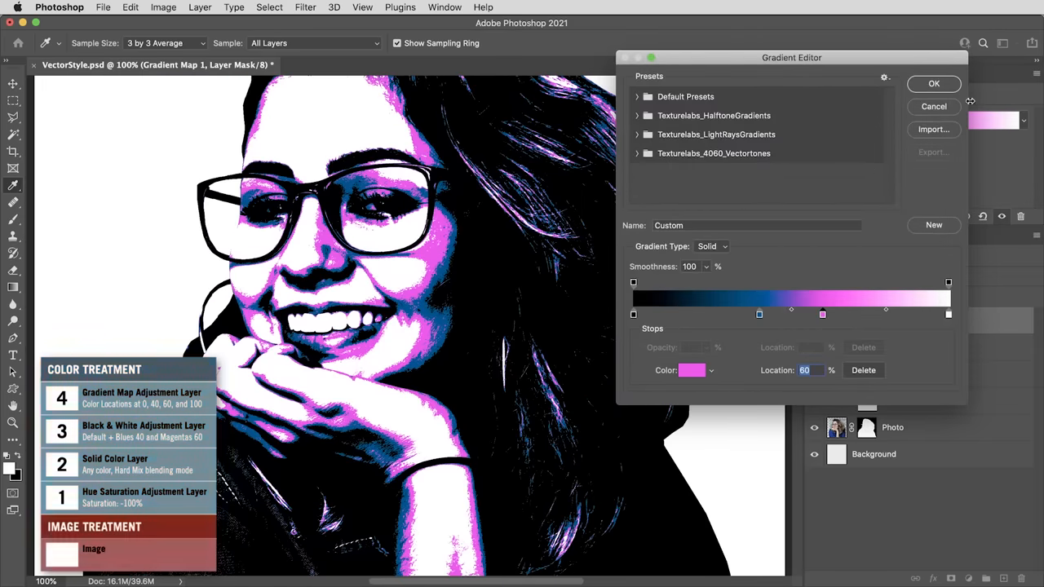
pyautogui.click(934, 83)
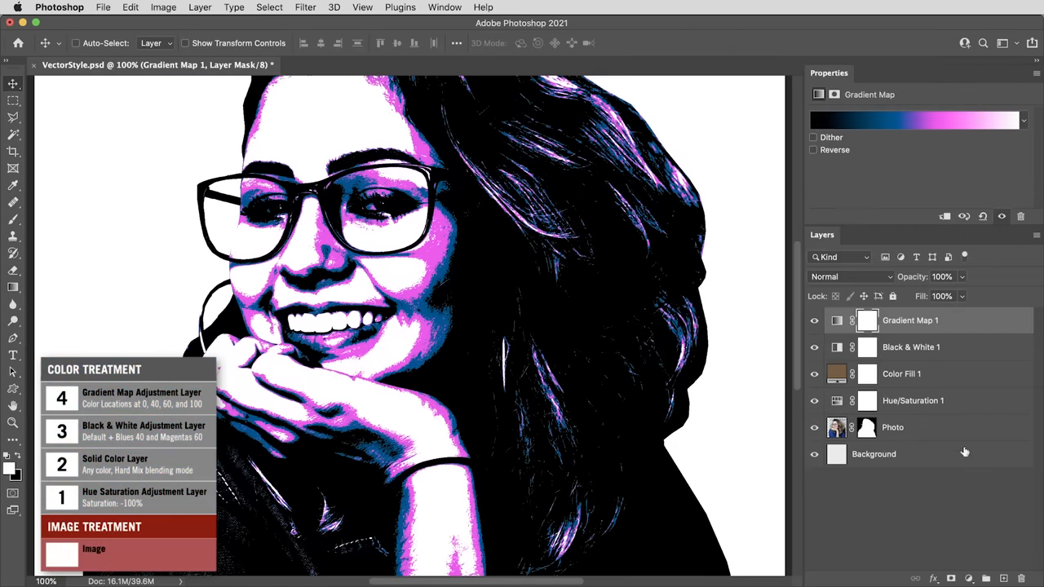
pyautogui.click(893, 427)
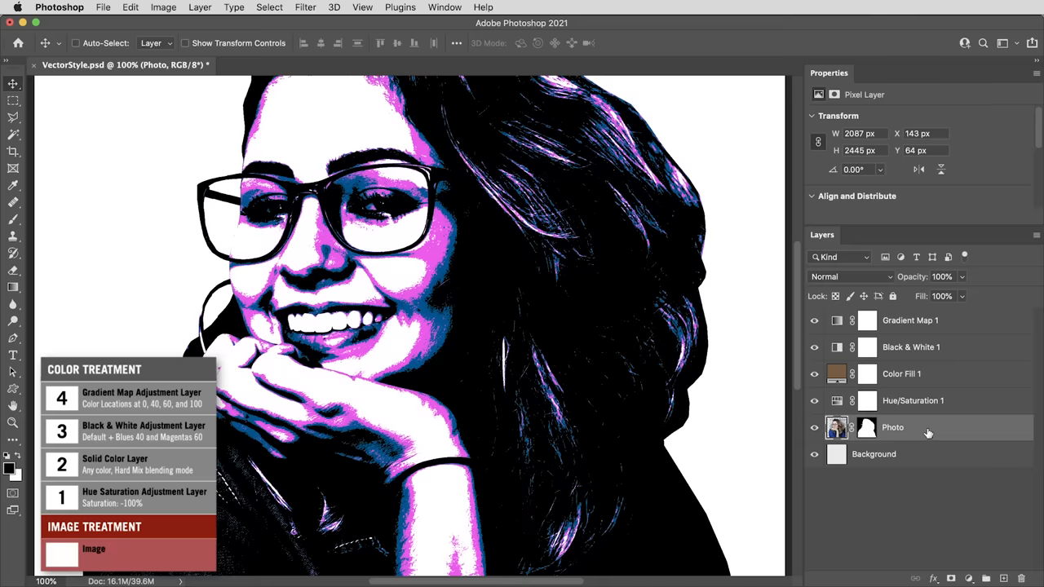
pyautogui.rightClick(892, 427)
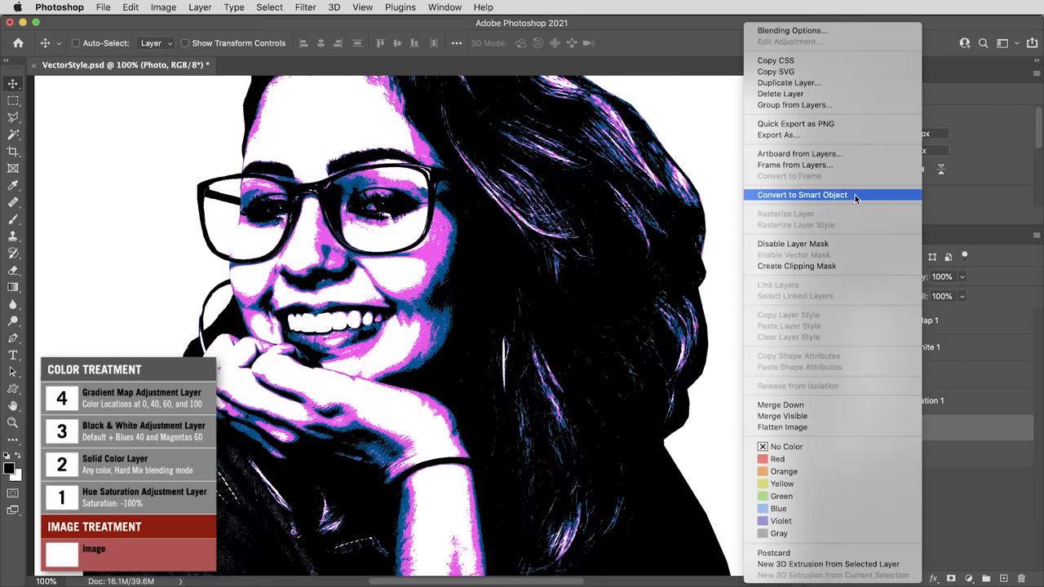
# Convert Photo to a smart object and launch Filter > Stylize > Oil Paint.
pyautogui.click(802, 194)
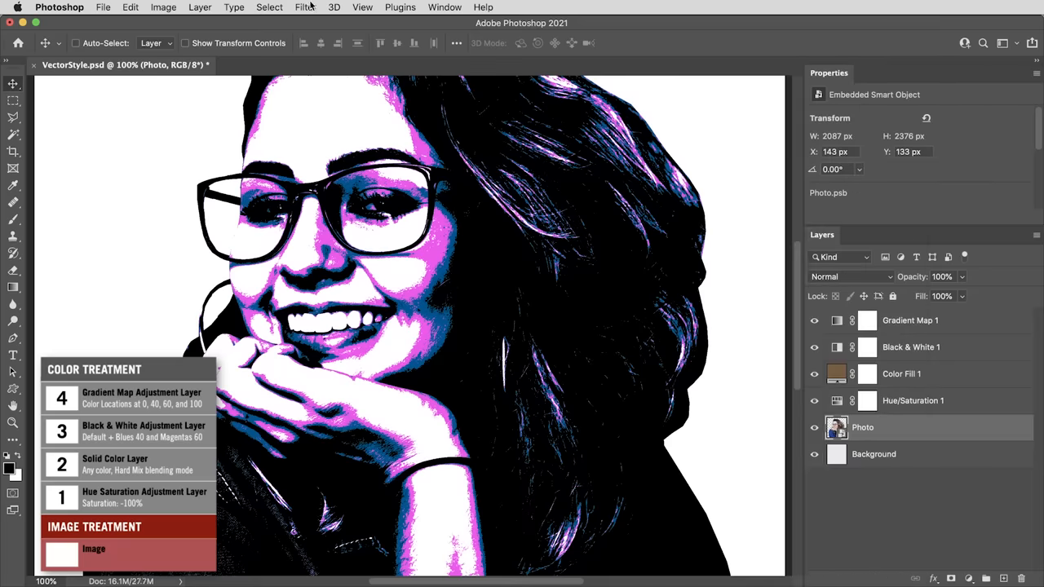
pyautogui.click(305, 7)
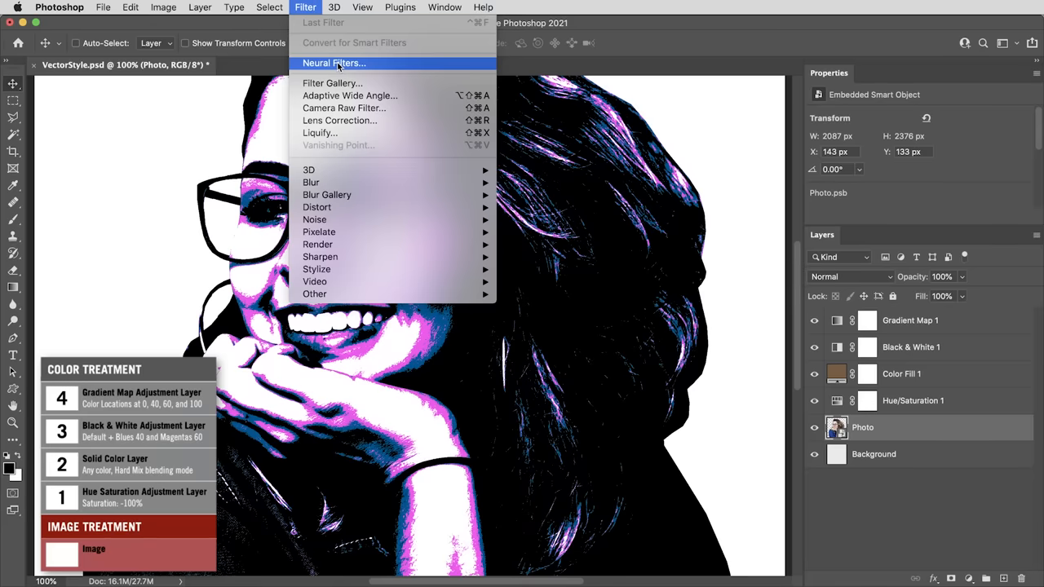
pyautogui.moveTo(317, 269)
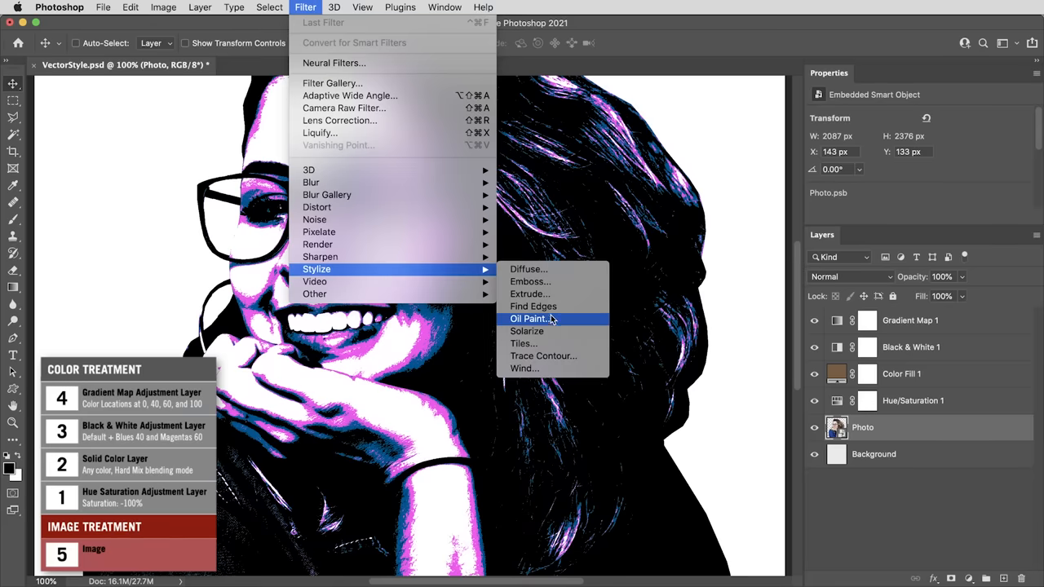
pyautogui.click(529, 318)
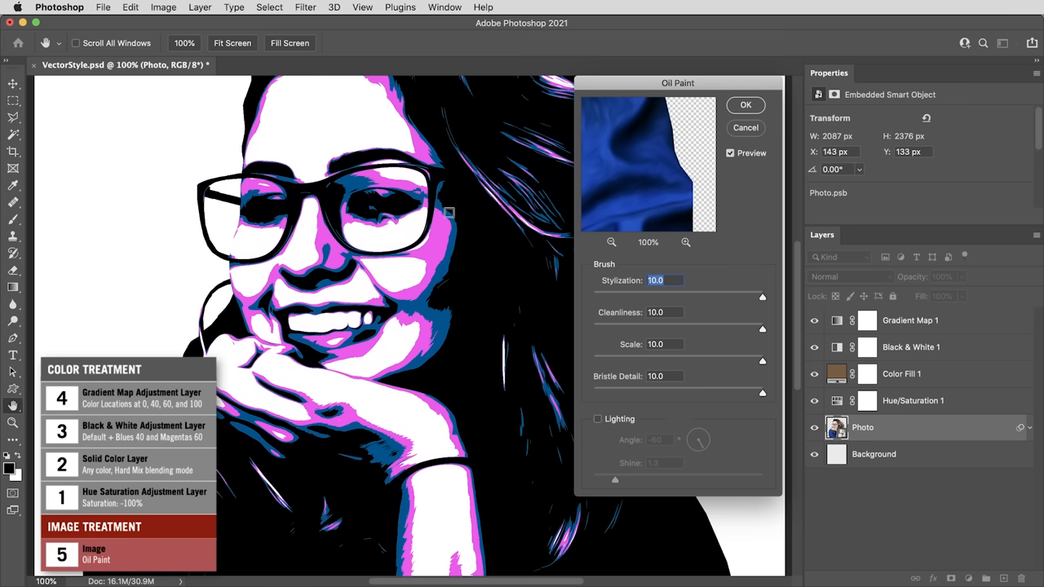
pyautogui.moveTo(642, 423)
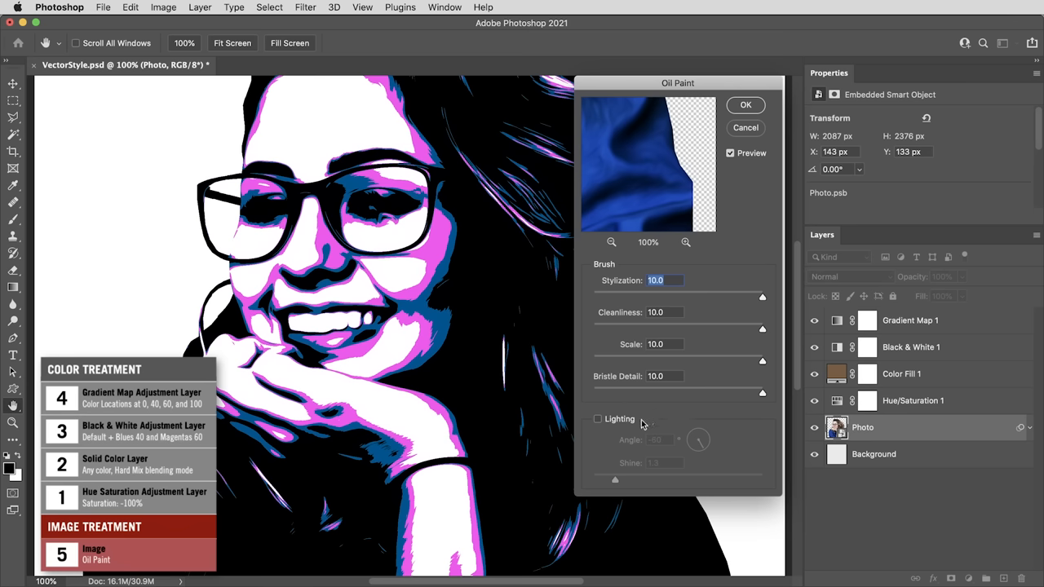
pyautogui.moveTo(711, 291)
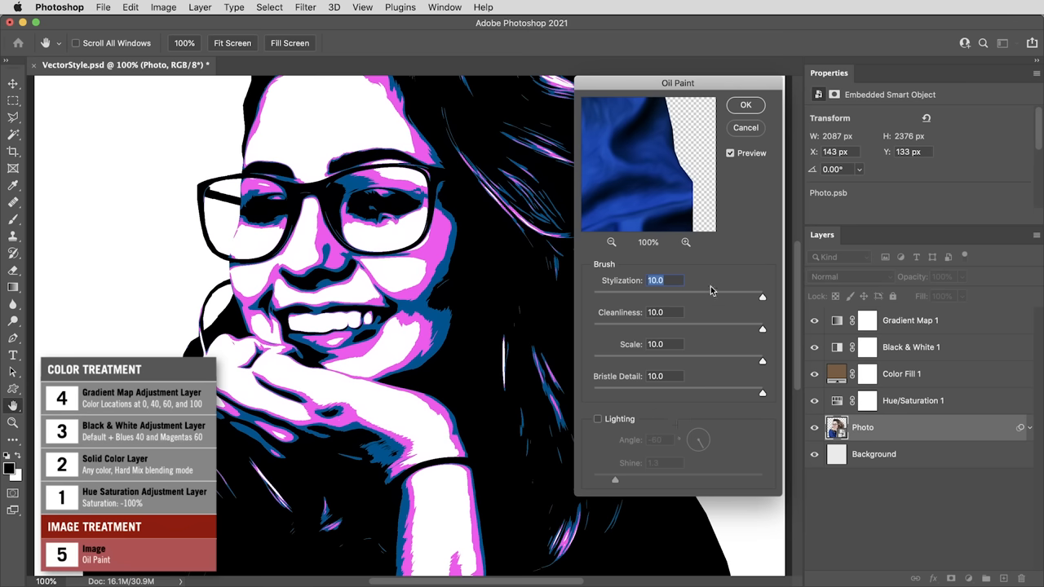
# Apply Oil Paint with Stylization and Cleanliness both at 5.0.
pyautogui.moveTo(763, 296); pyautogui.dragTo(681, 297)
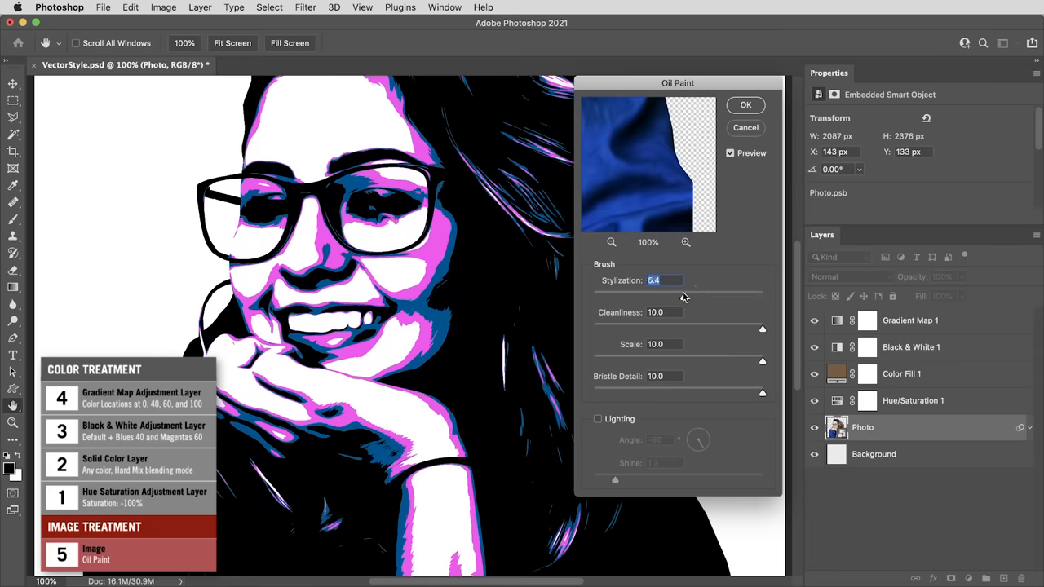
pyautogui.moveTo(763, 328); pyautogui.dragTo(678, 329)
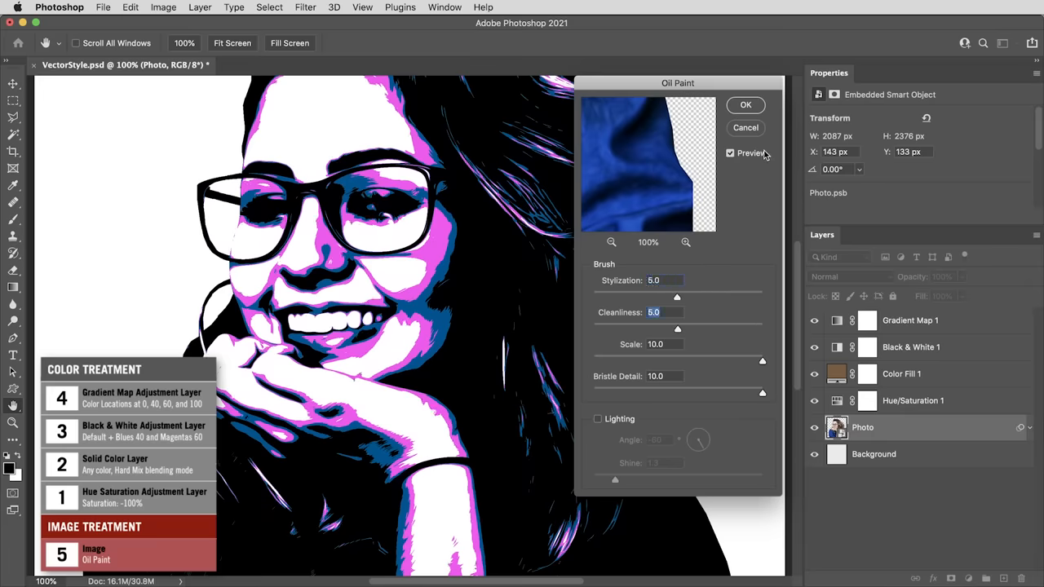
pyautogui.click(744, 105)
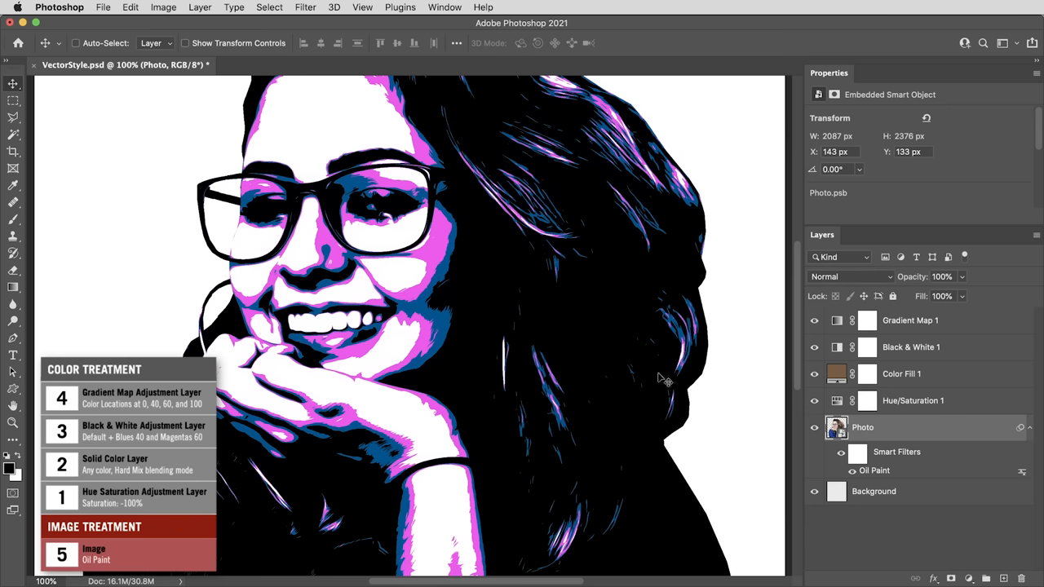
pyautogui.moveTo(465, 268)
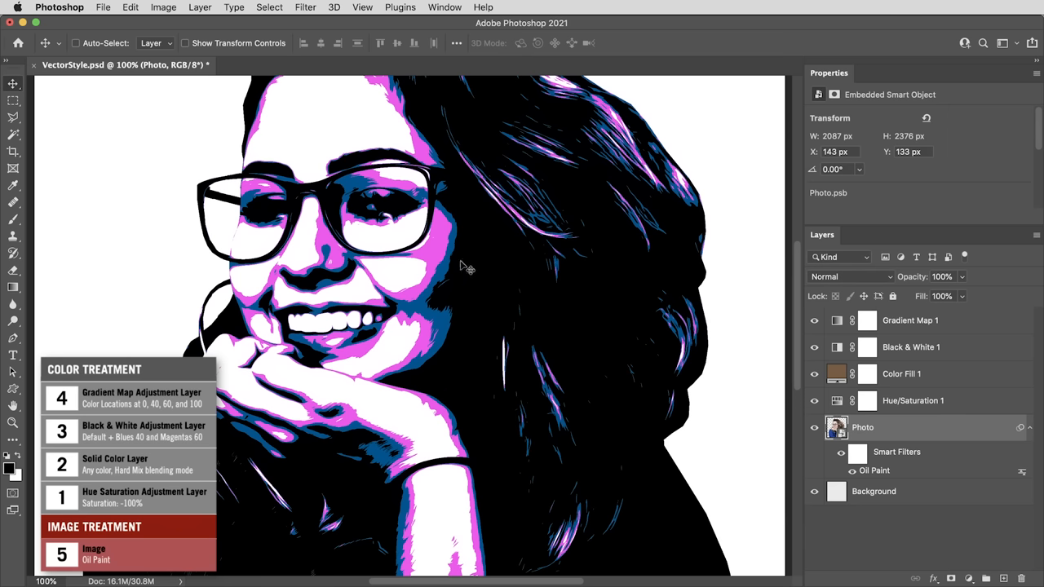
pyautogui.moveTo(653, 410)
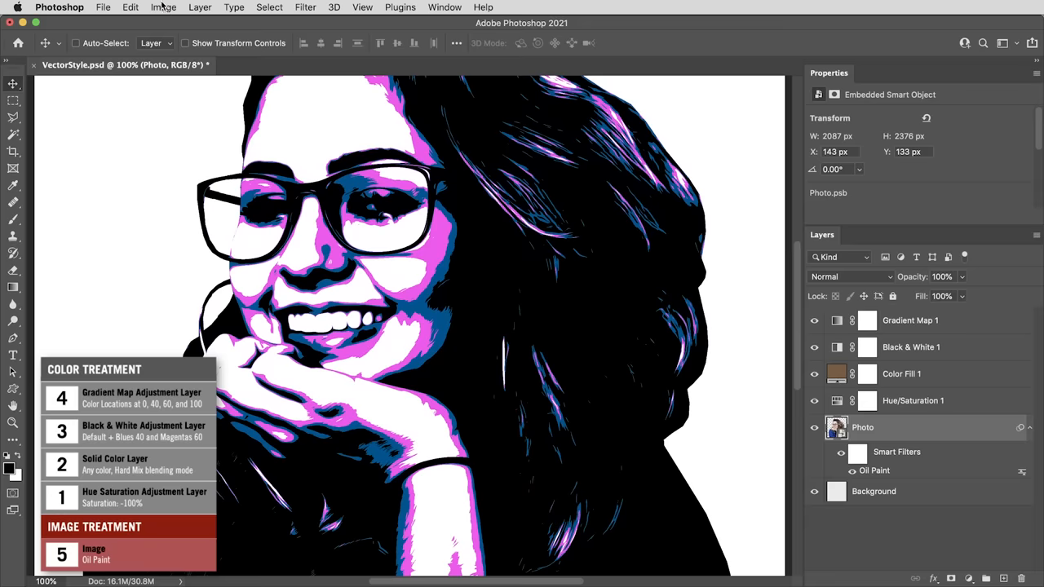
# Apply Shadows/Highlights to the photo with Shadows 65% and Highlights 25%.
pyautogui.click(163, 7)
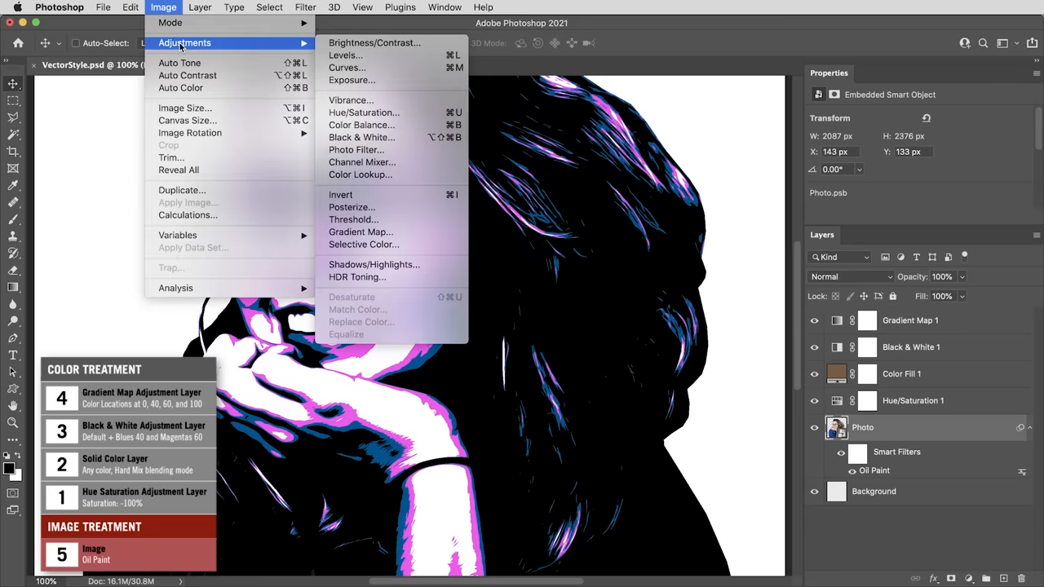
pyautogui.moveTo(360, 232)
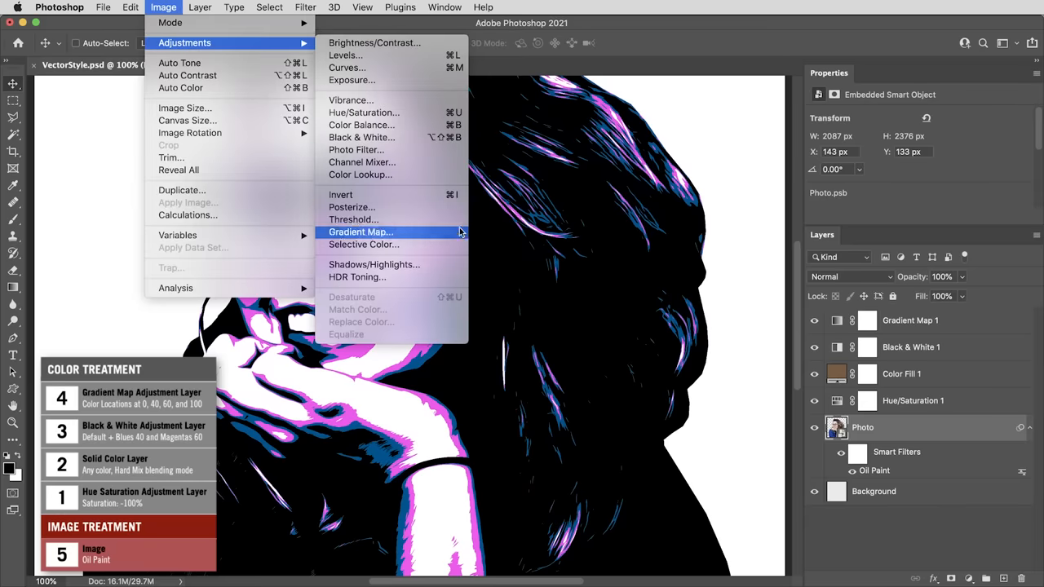
pyautogui.click(374, 264)
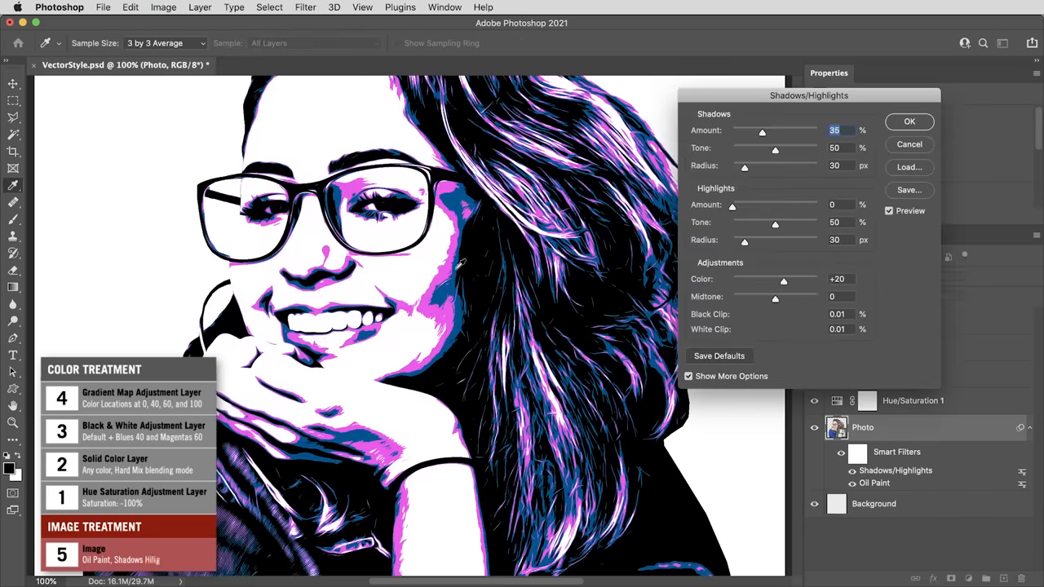
pyautogui.moveTo(762, 131); pyautogui.dragTo(775, 131)
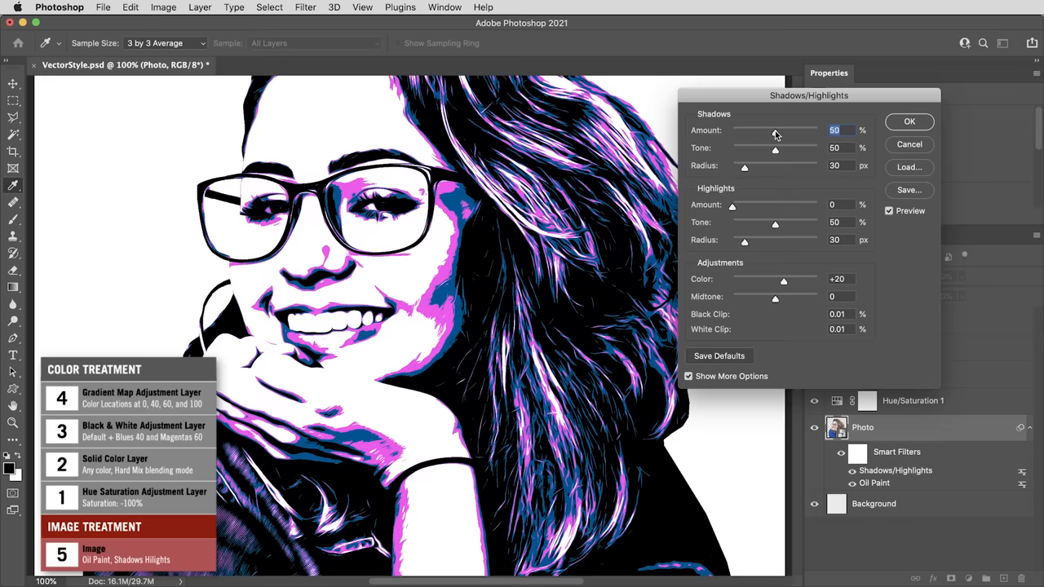
pyautogui.moveTo(775, 134); pyautogui.dragTo(788, 134)
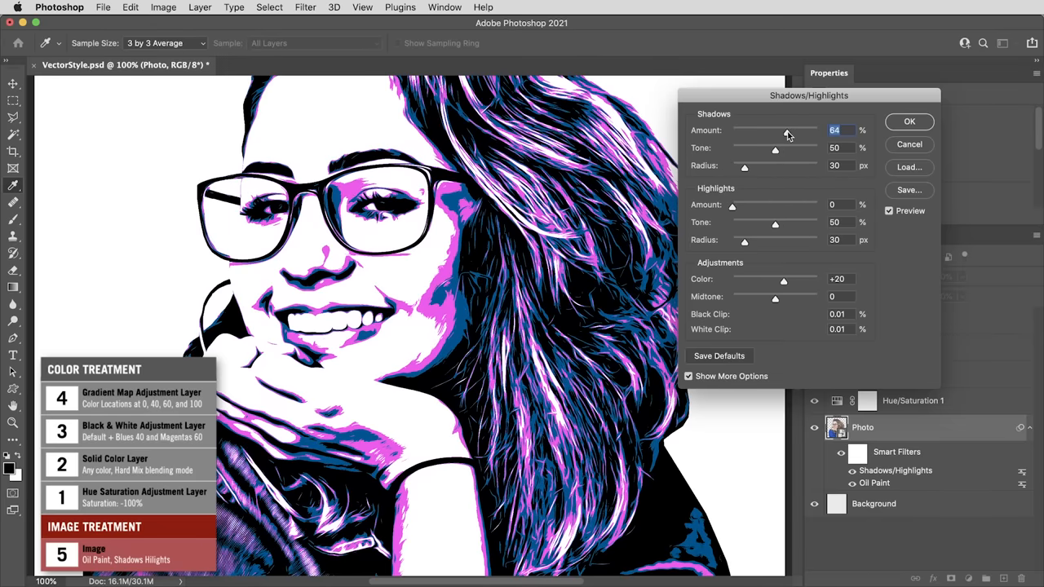
pyautogui.moveTo(768, 130); pyautogui.dragTo(774, 131)
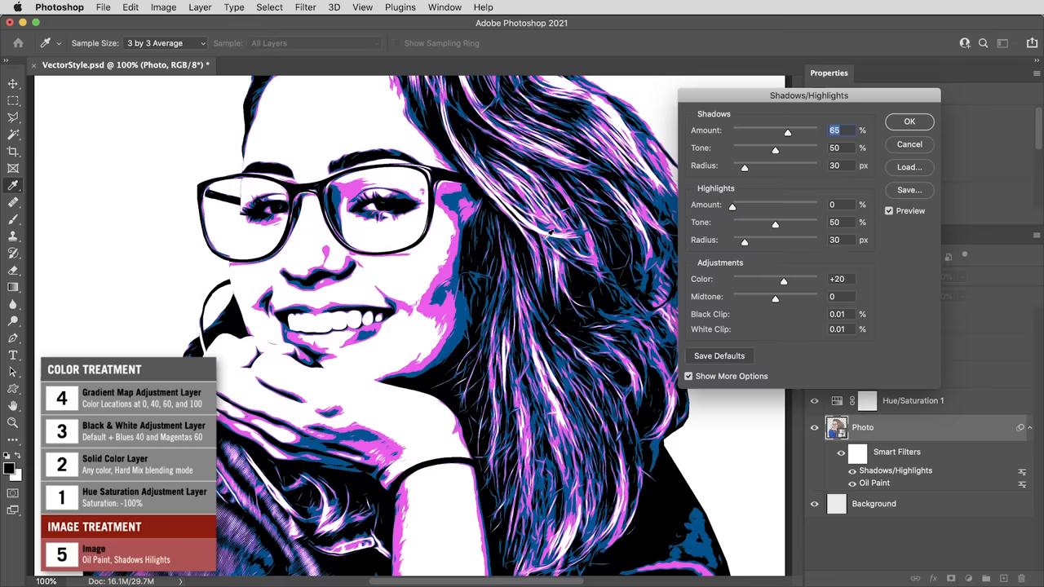
pyautogui.moveTo(732, 205); pyautogui.dragTo(749, 205)
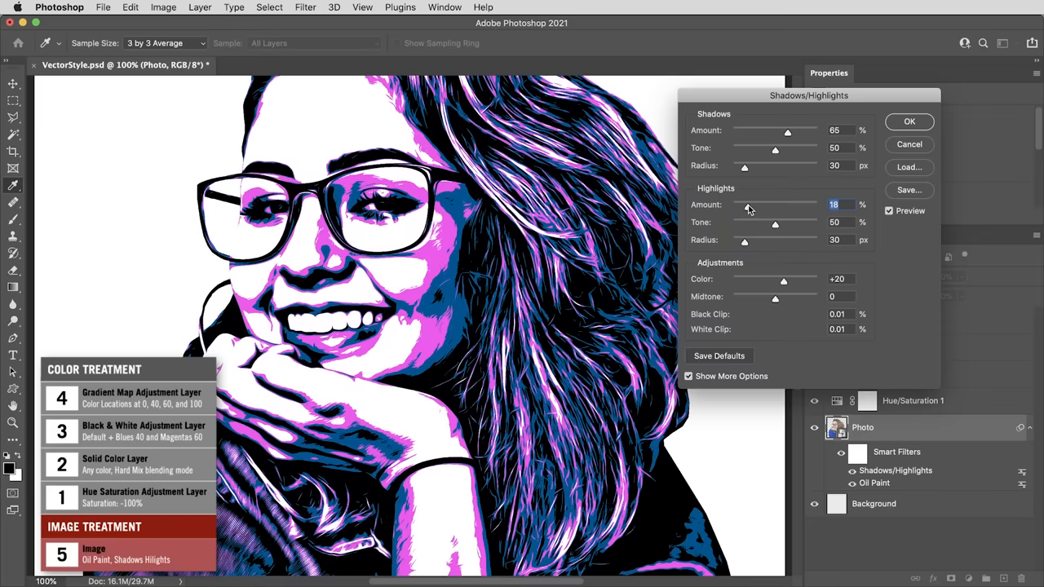
pyautogui.moveTo(746, 205); pyautogui.dragTo(753, 205)
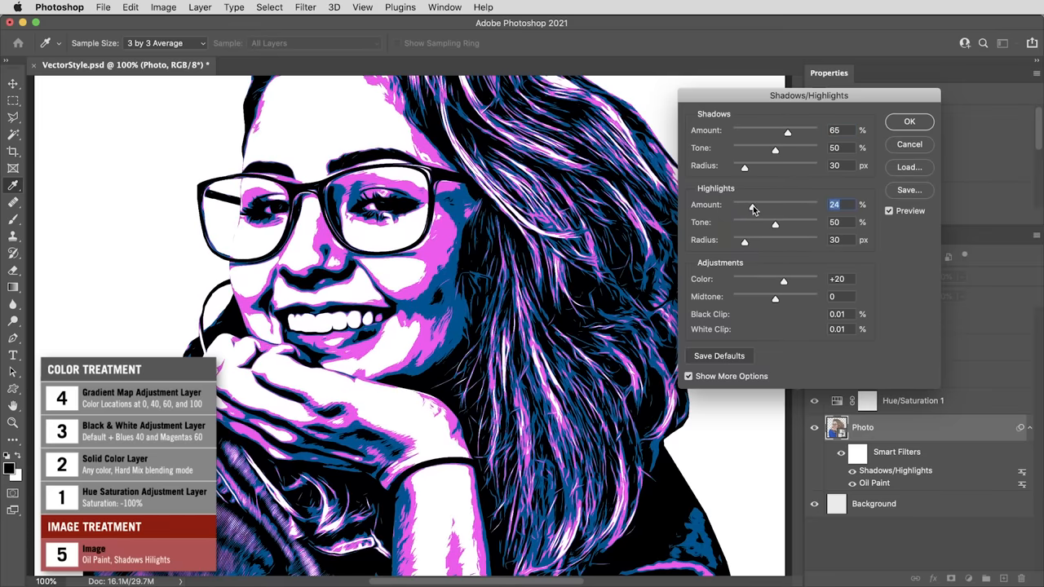
pyautogui.moveTo(752, 204); pyautogui.dragTo(754, 204)
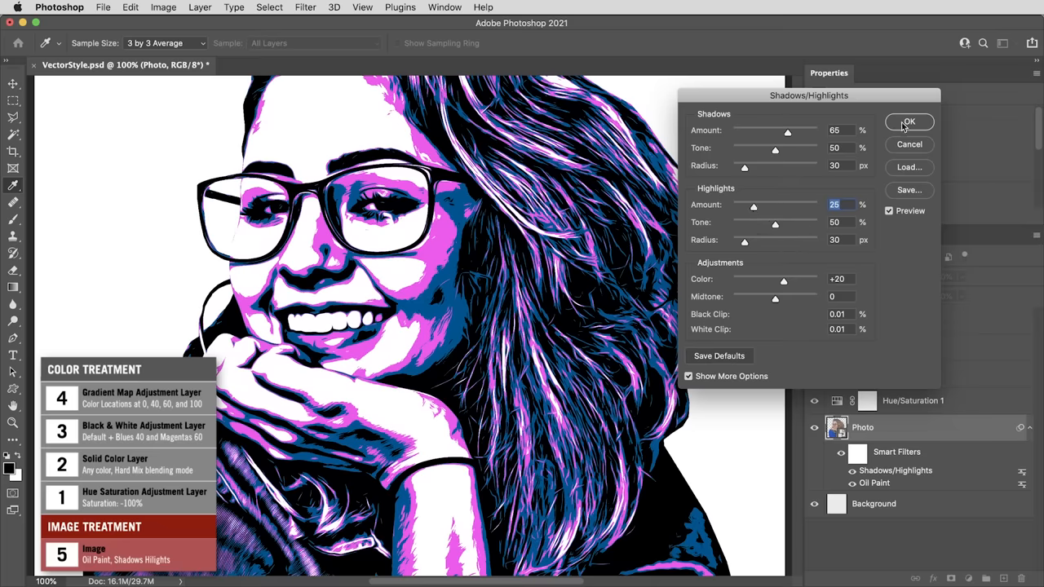
pyautogui.click(909, 121)
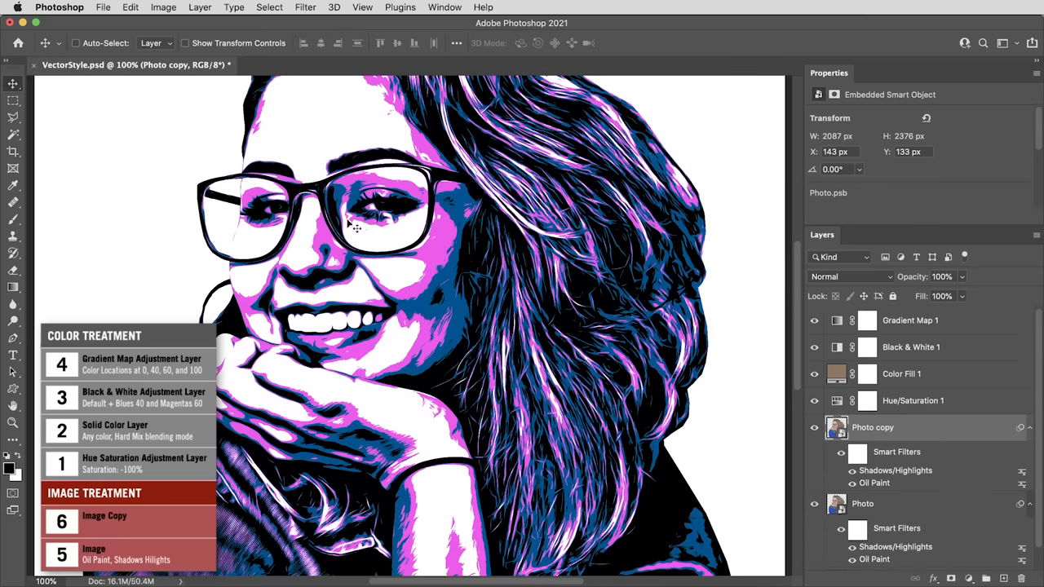
# Apply Oil Paint to Photo copy and reapply it repeatedly from the Filter menu.
pyautogui.click(306, 7)
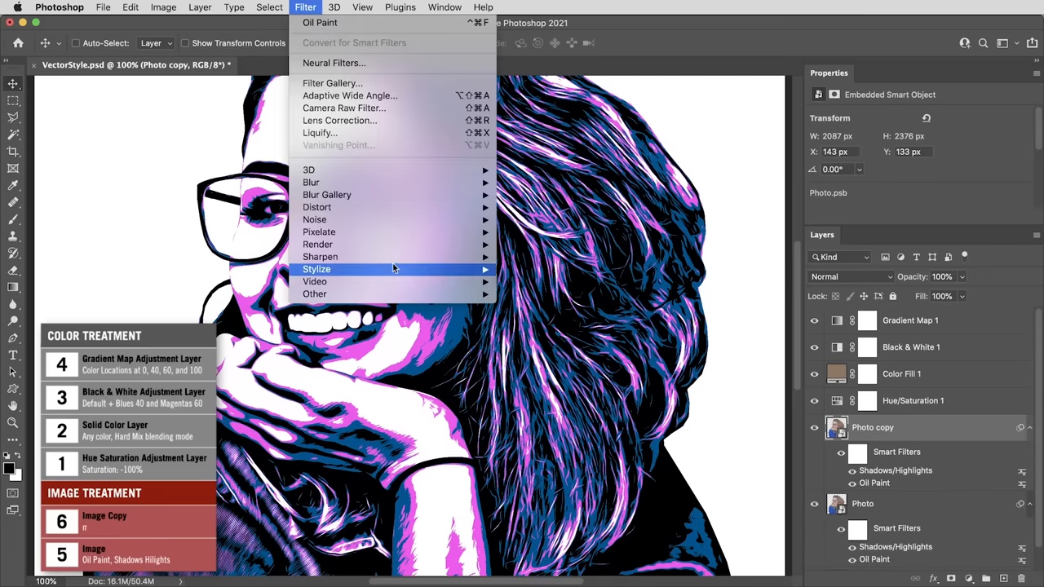
pyautogui.click(320, 22)
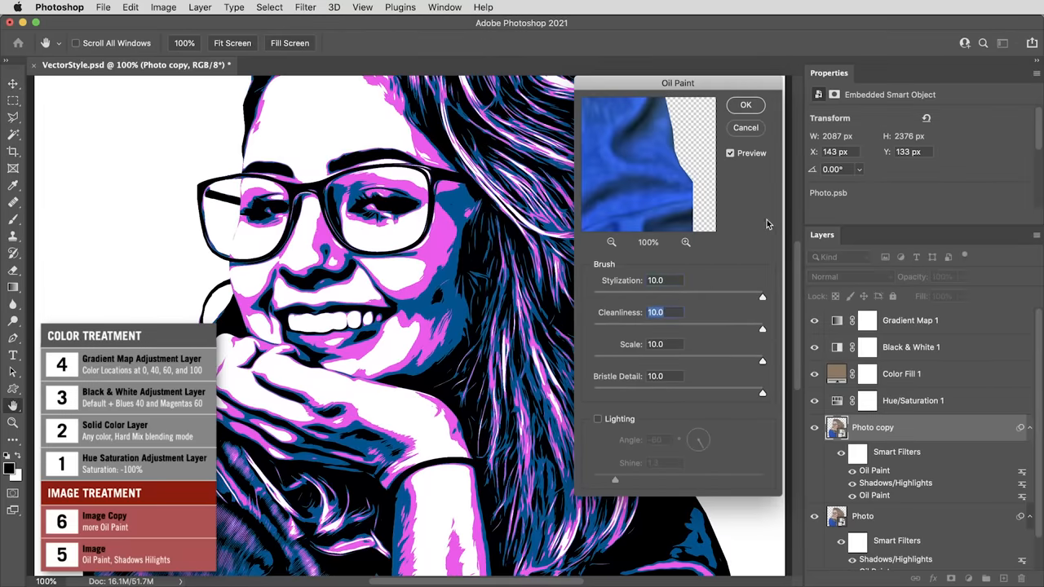
pyautogui.click(306, 7)
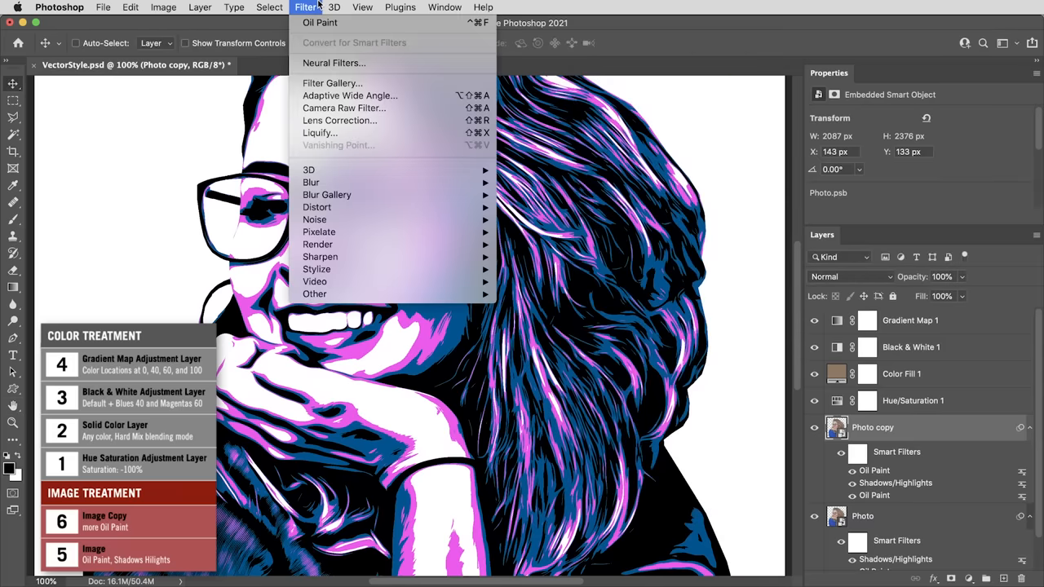
pyautogui.click(306, 7)
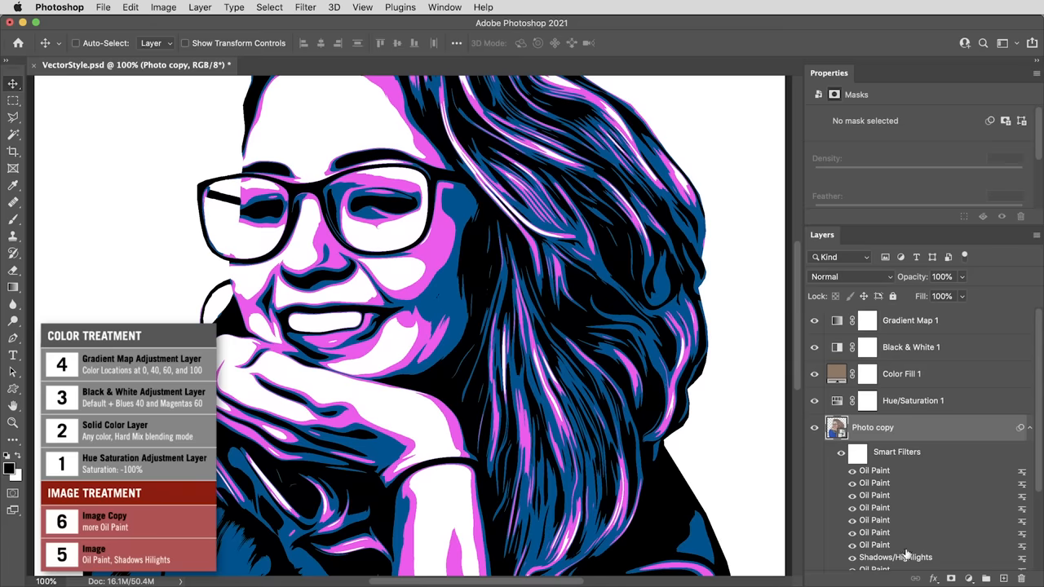
pyautogui.moveTo(990, 452)
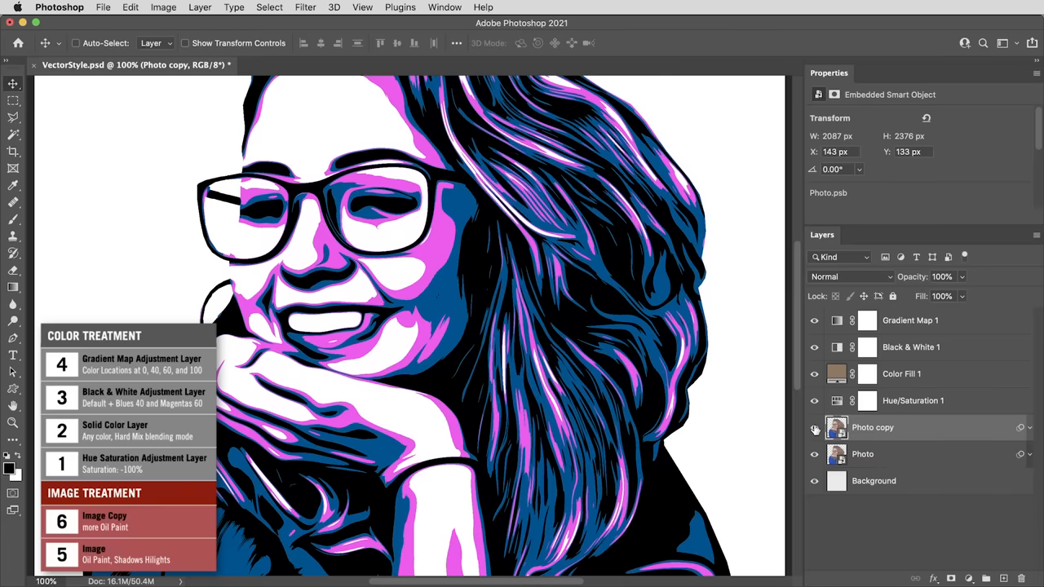
# Add a layer mask to the Photo copy layer.
pyautogui.click(969, 579)
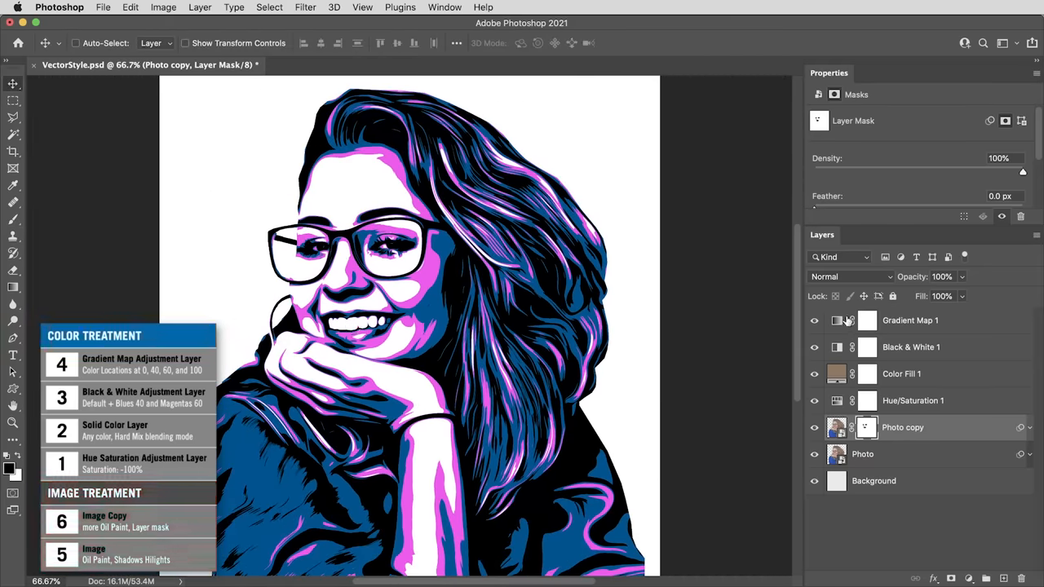
# Apply the teal four-tone preset from Texturelabs_4060_Vectortones to the Gradient Map.
pyautogui.doubleClick(866, 320)
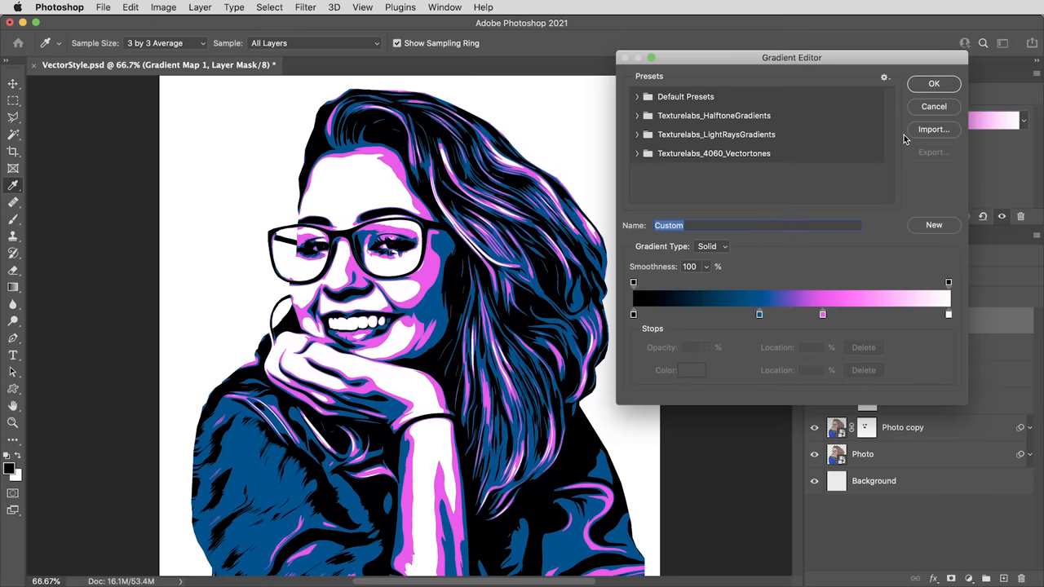
pyautogui.click(639, 154)
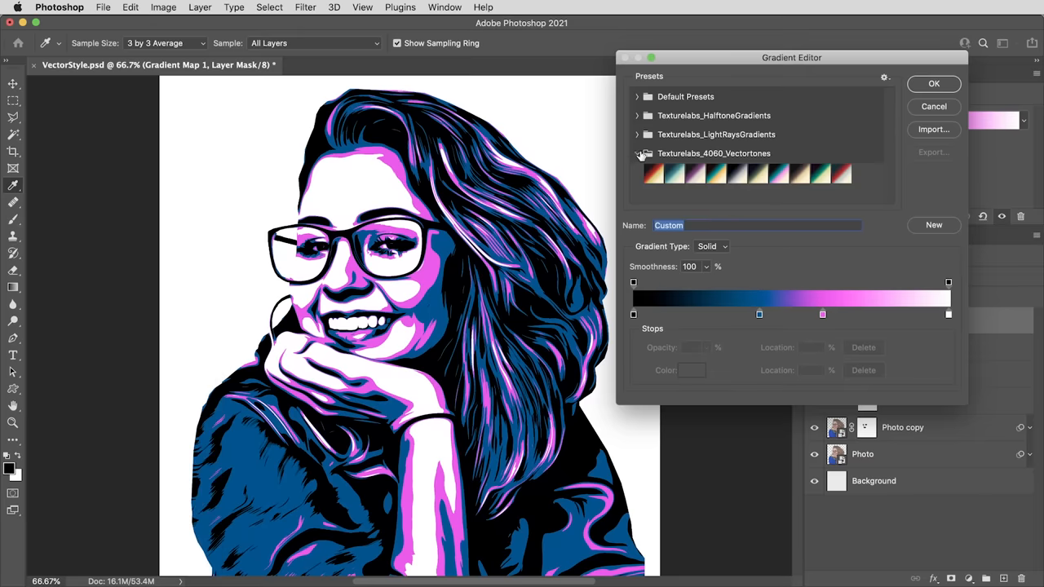
pyautogui.click(653, 172)
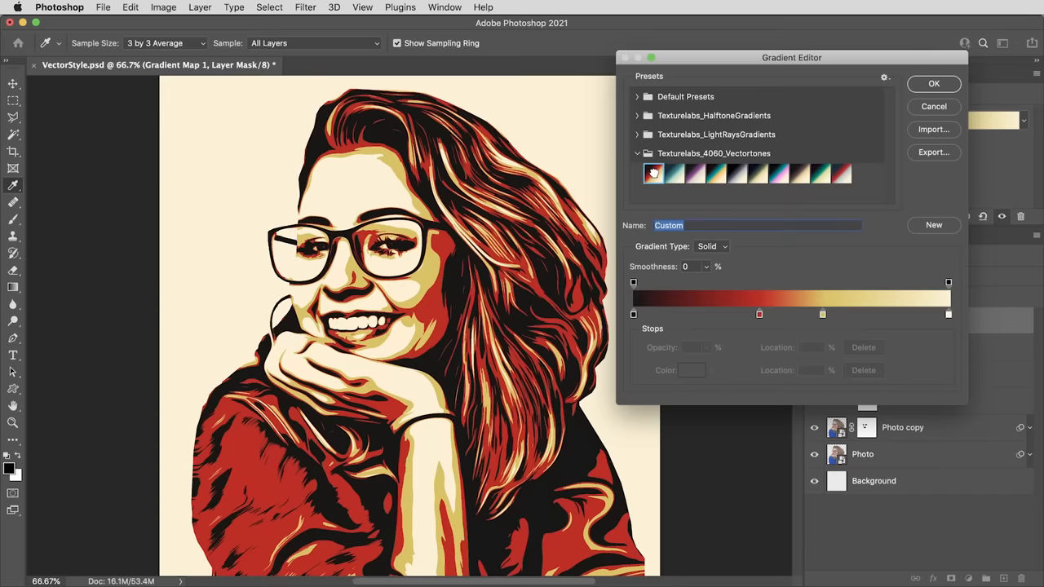
pyautogui.click(674, 173)
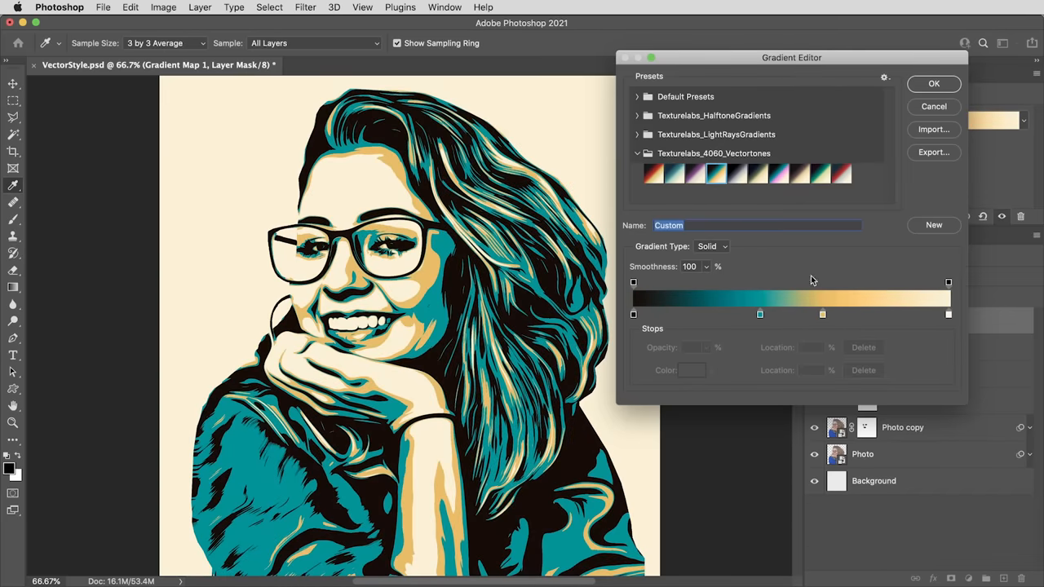
pyautogui.moveTo(866, 228)
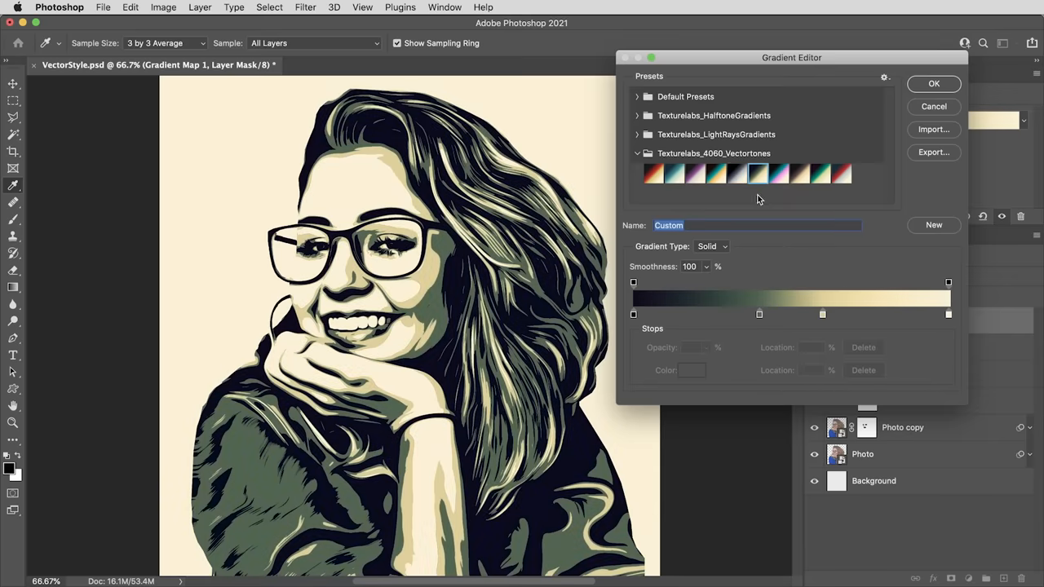
pyautogui.click(674, 173)
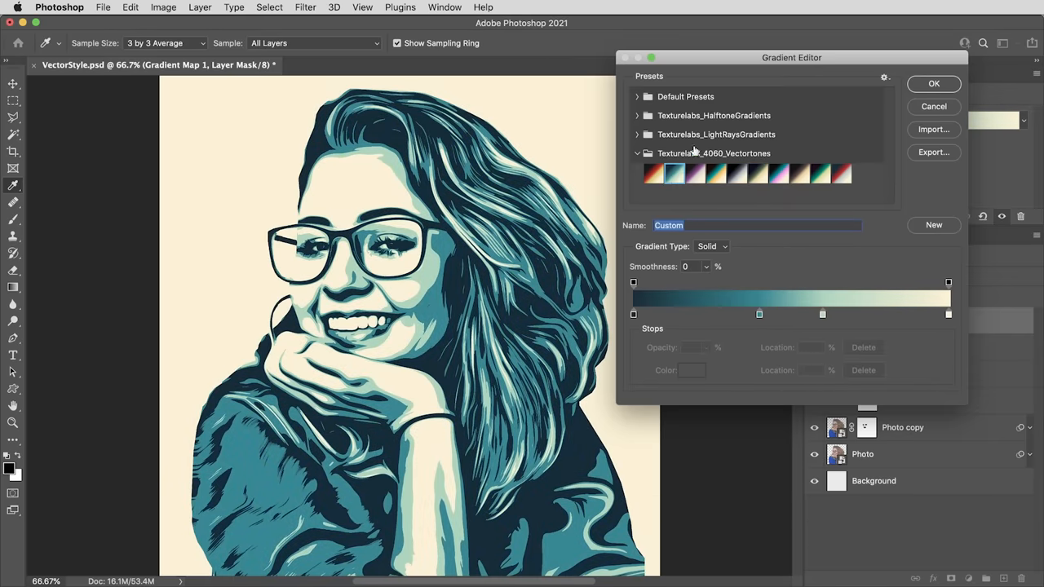
pyautogui.click(934, 83)
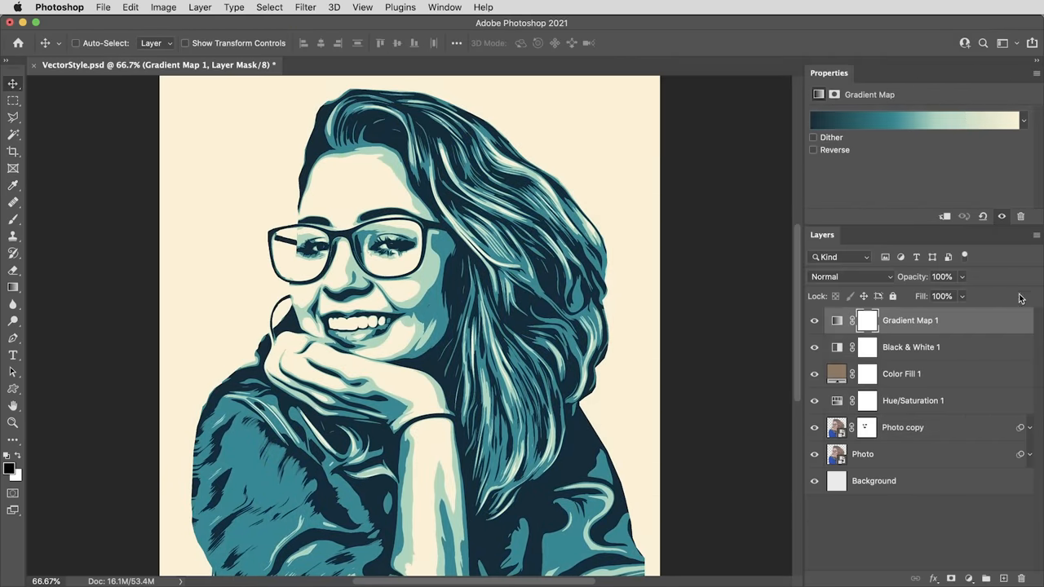
# Change Color Fill 1 to a brown after trying grey, orange and lighter brown.
pyautogui.doubleClick(836, 374)
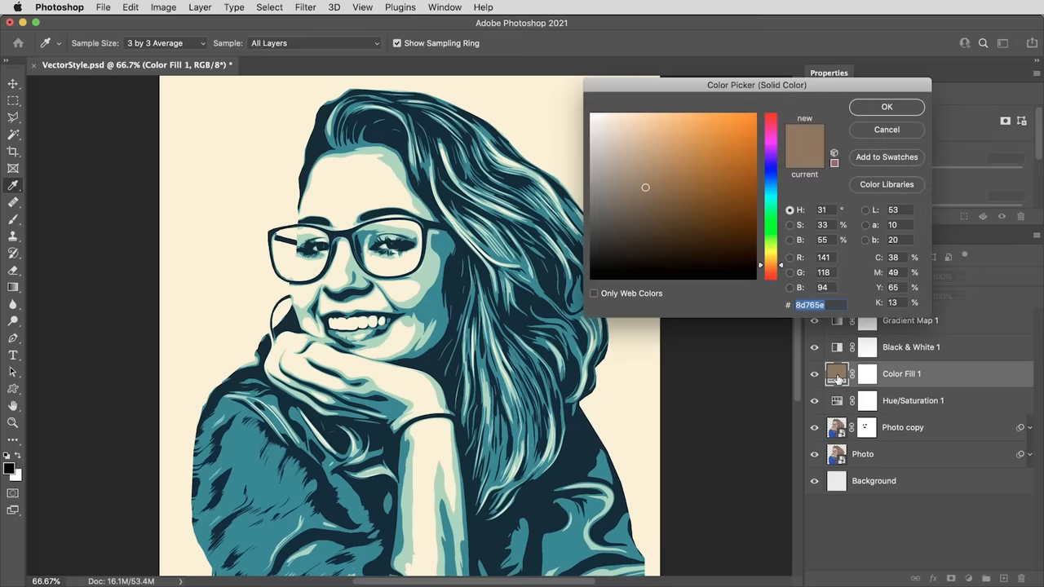
pyautogui.moveTo(862, 271)
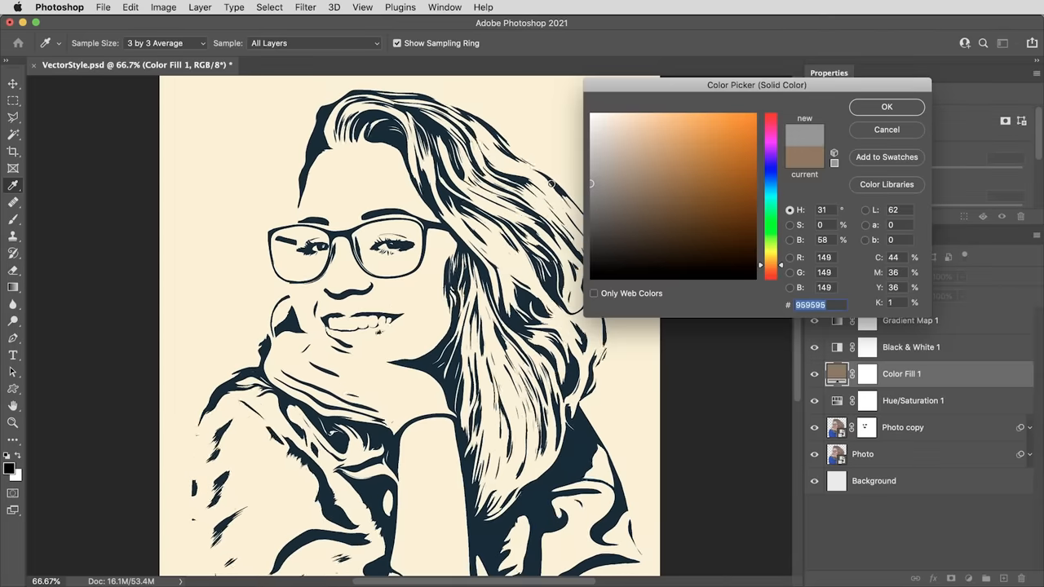
pyautogui.click(659, 180)
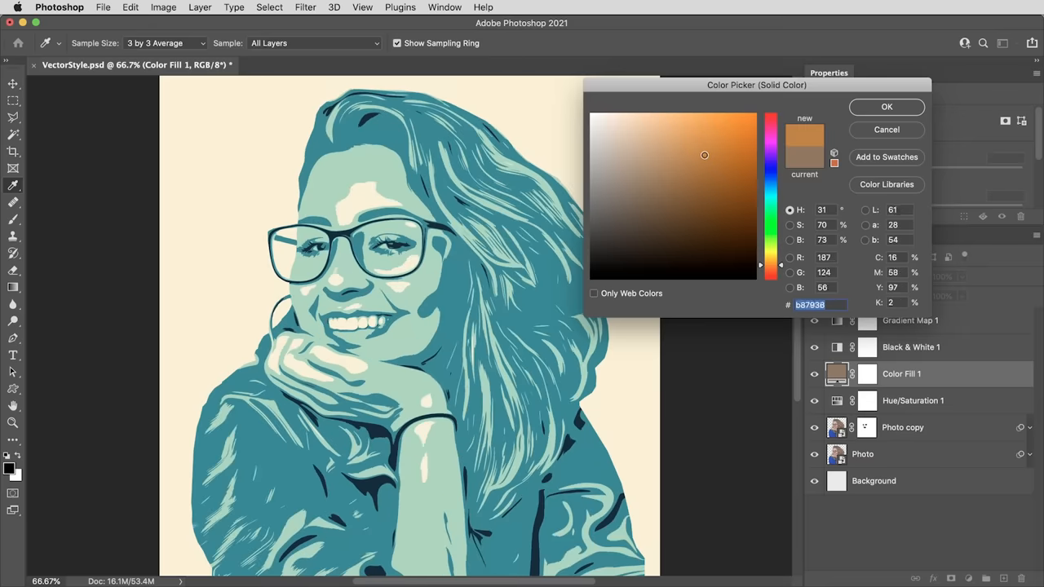
pyautogui.click(662, 180)
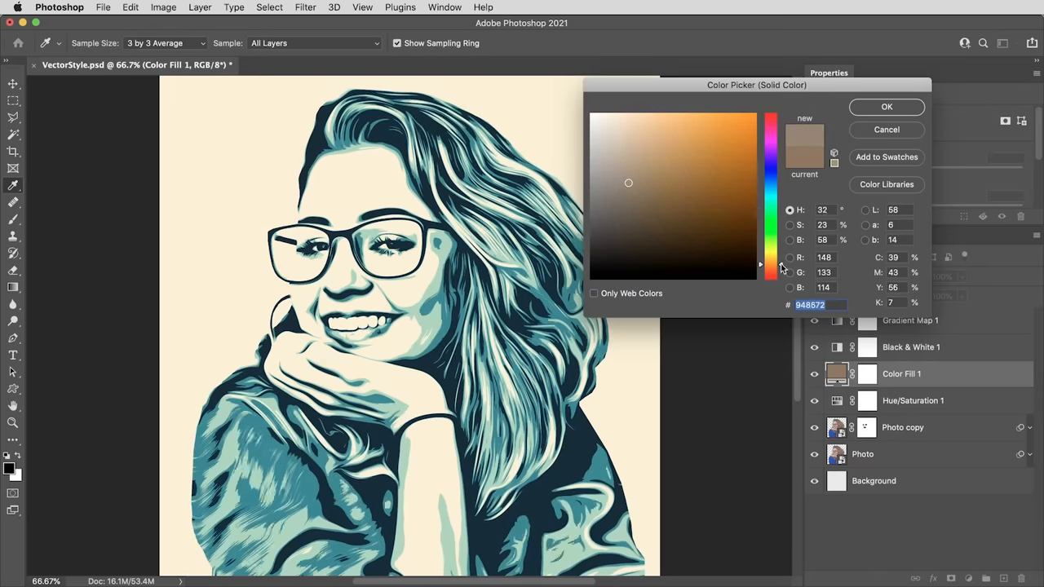
pyautogui.click(650, 193)
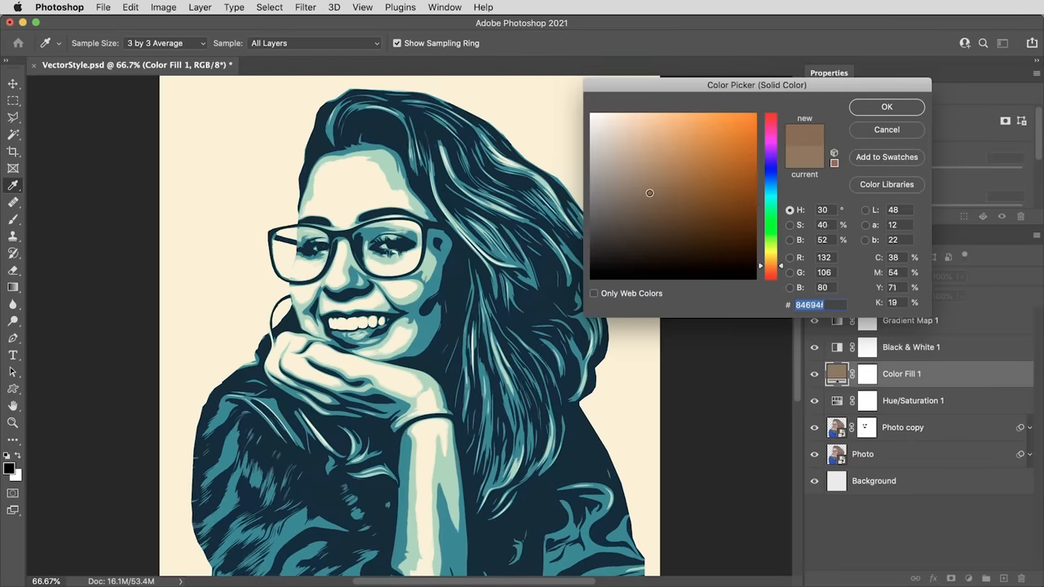
pyautogui.click(642, 185)
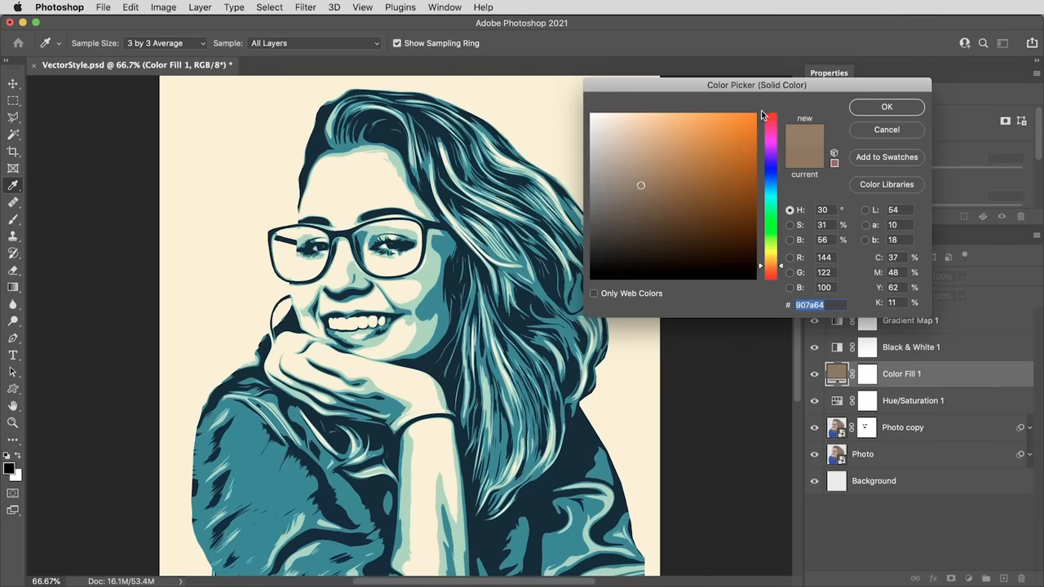
pyautogui.click(887, 107)
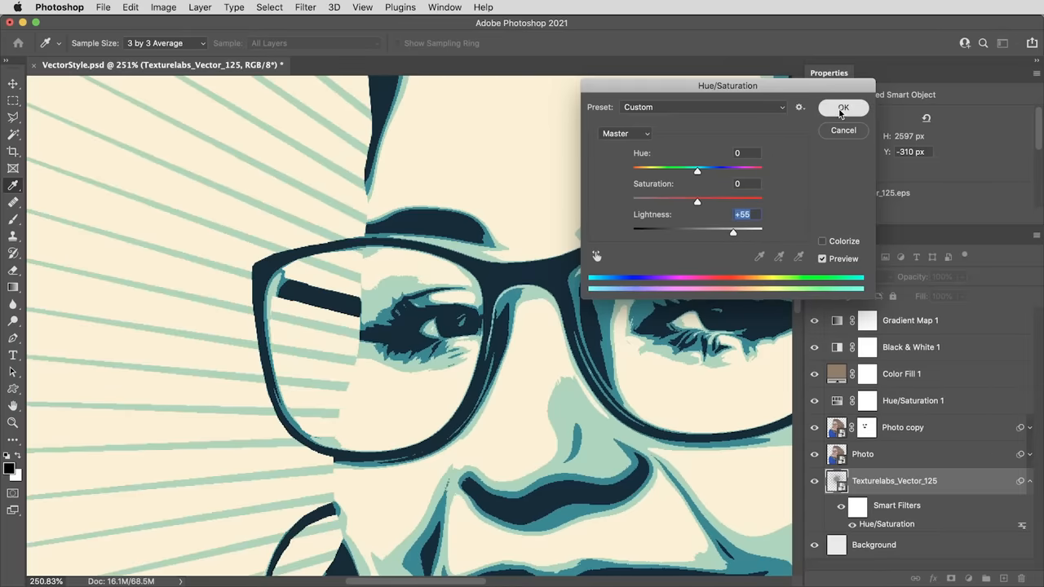
# Confirm Hue/Saturation Lightness +55 on the Texturelabs_Vector_125 sunburst layer.
pyautogui.click(843, 107)
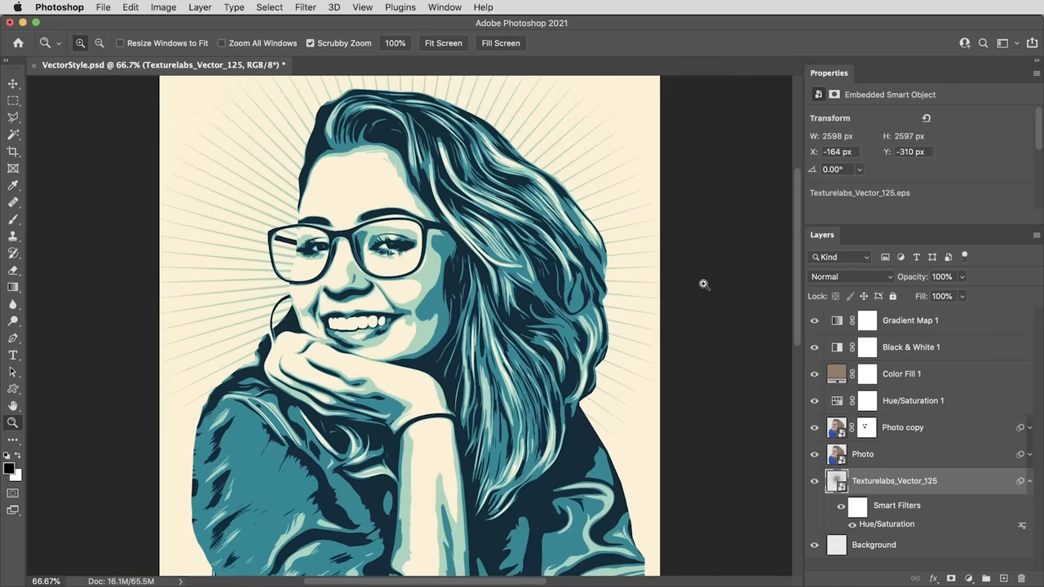
# Place the Texturelabs_Pattern_130L halftone texture and set its opacity to 50%.
pyautogui.click(13, 83)
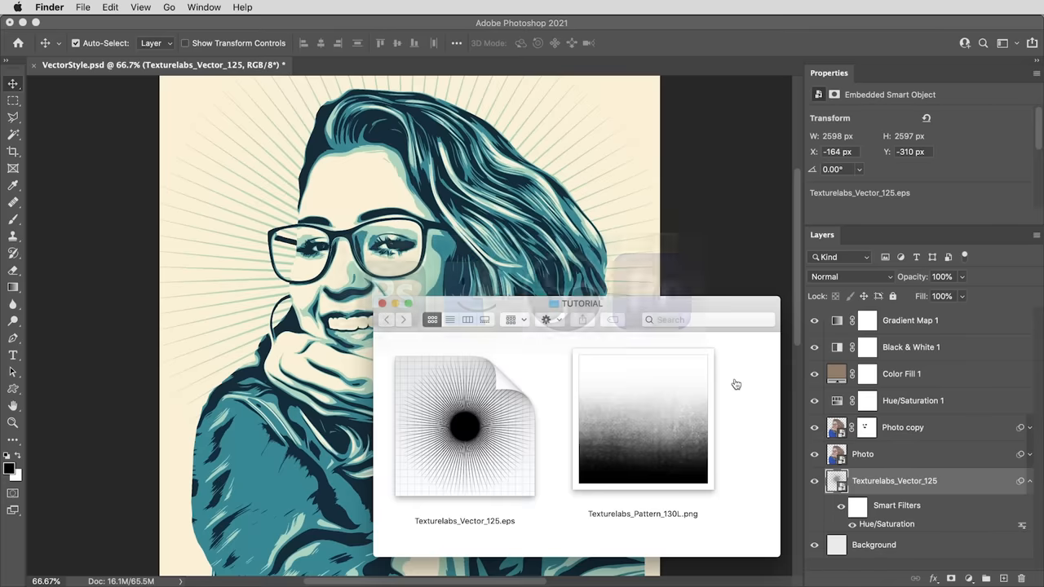
pyautogui.moveTo(643, 419); pyautogui.dragTo(471, 244)
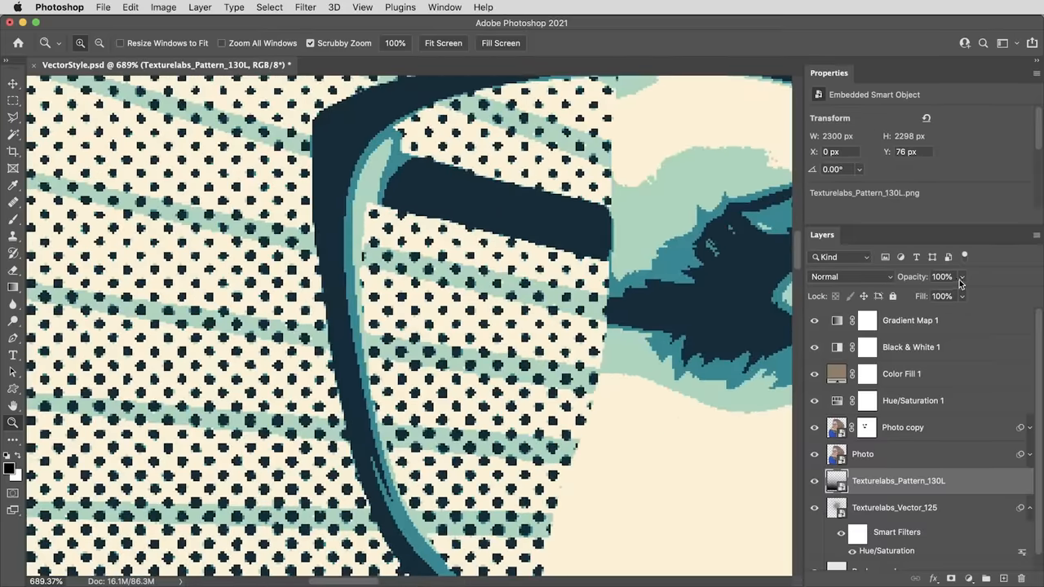
pyautogui.moveTo(959, 277); pyautogui.dragTo(909, 296)
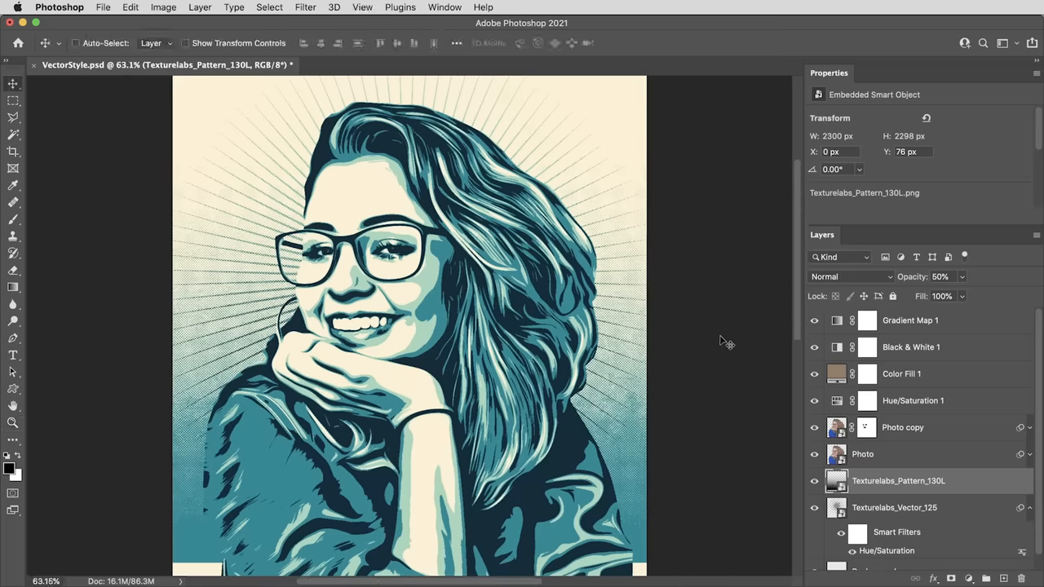
pyautogui.moveTo(948, 430)
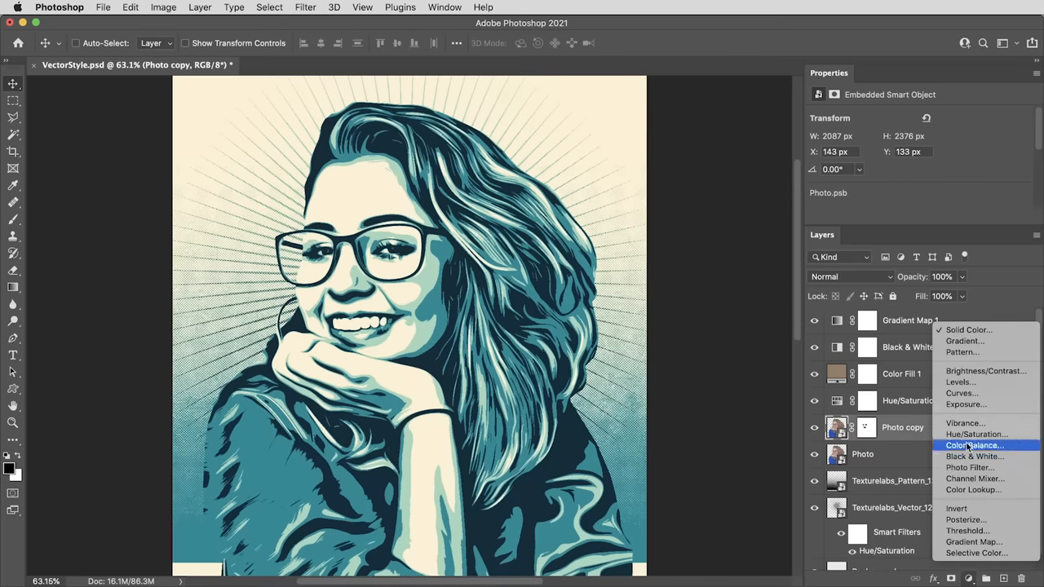
# Add a cream Solid Color layer masked by a 100 px contracted selection.
pyautogui.click(968, 330)
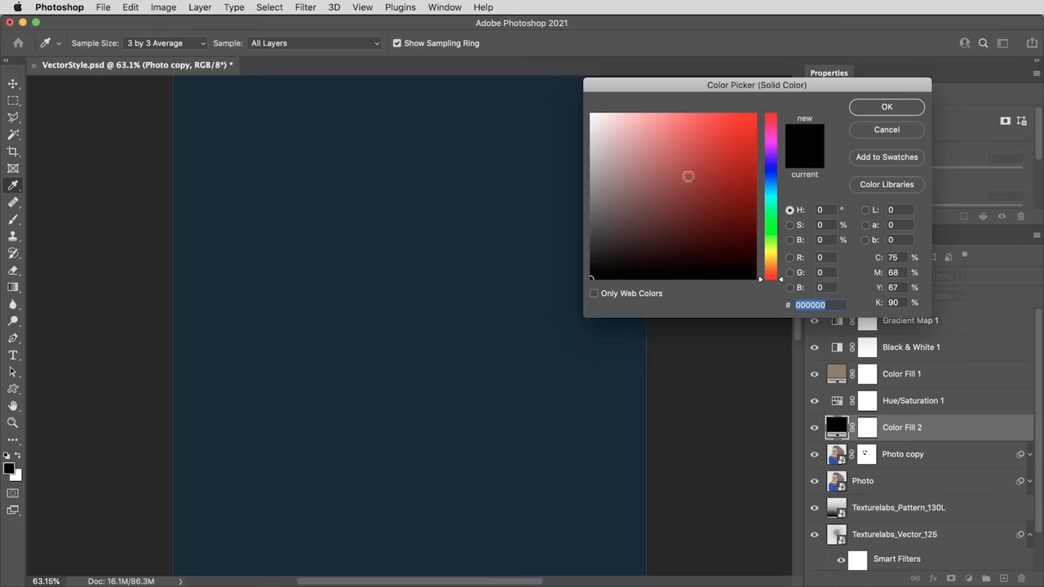
pyautogui.click(887, 106)
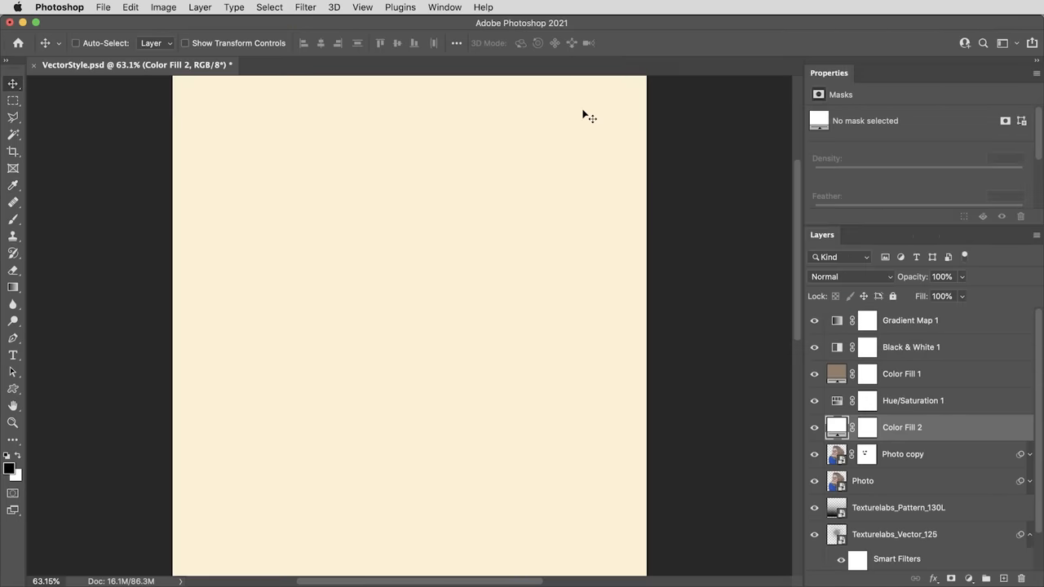
pyautogui.click(868, 426)
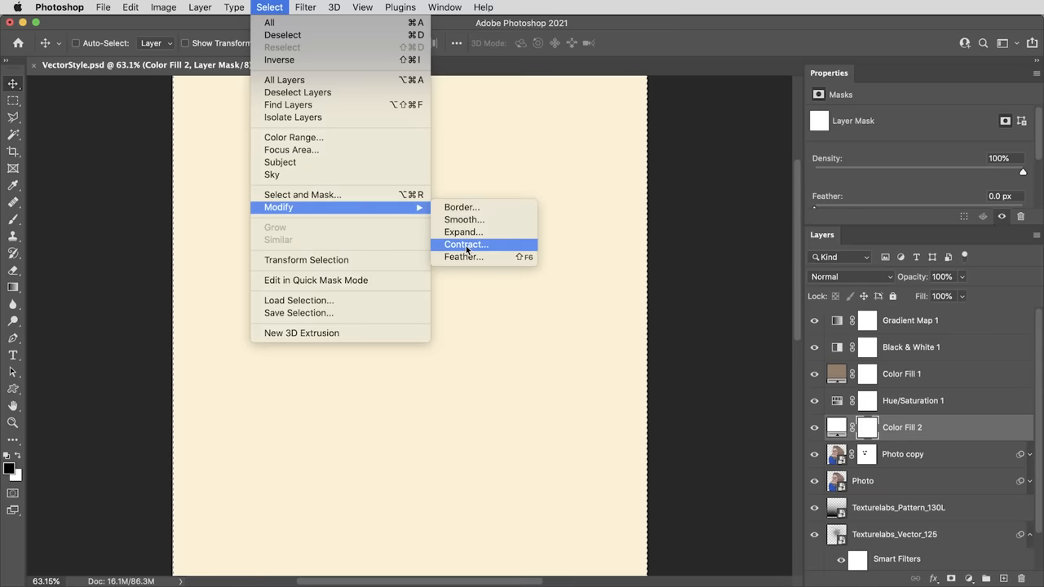
pyautogui.click(466, 245)
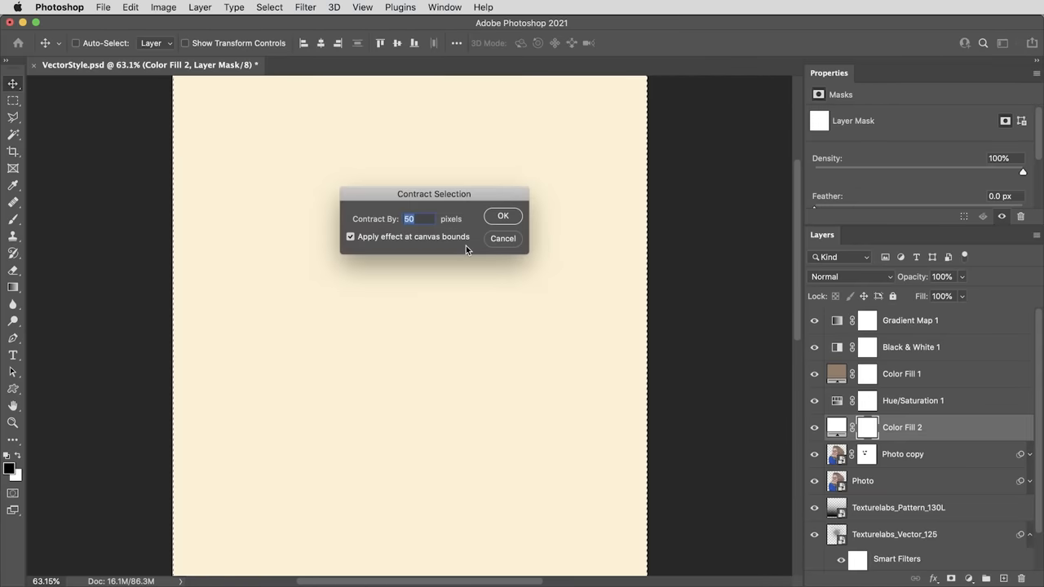
pyautogui.write('100')
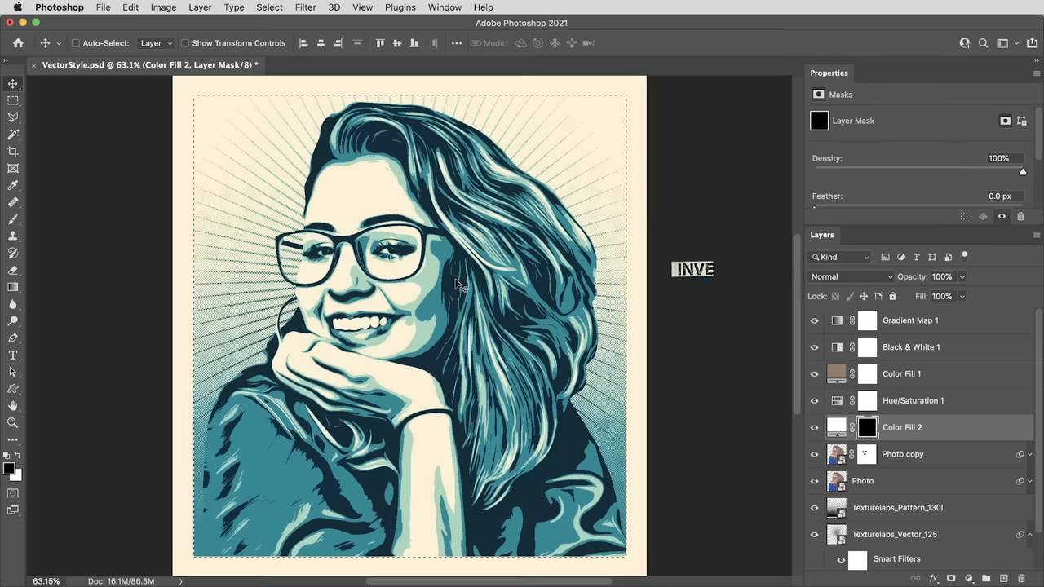
pyautogui.press('cmd+i')
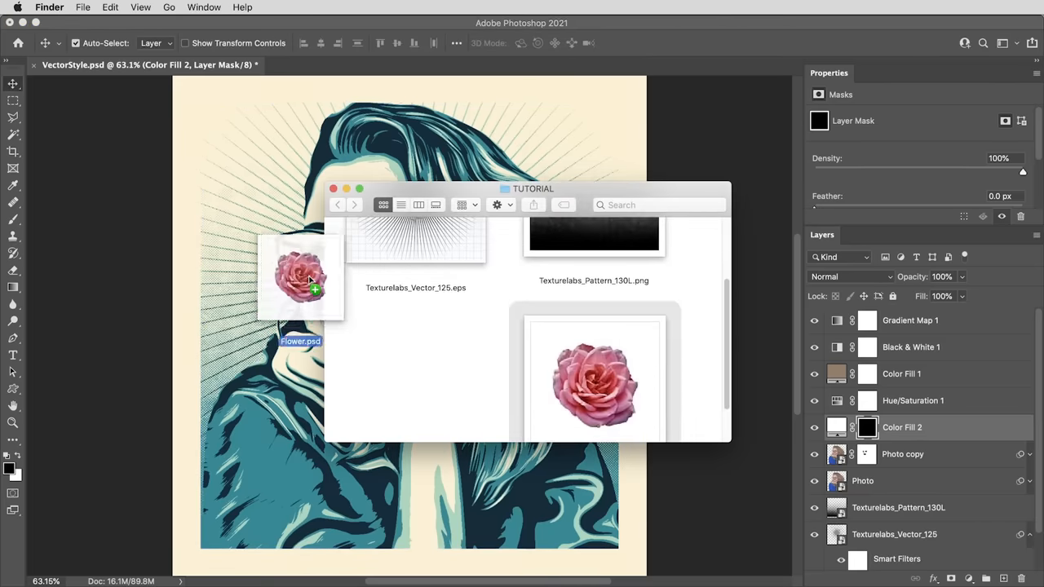
# Place Flower.psd in her hair, apply Oil Paint, and set brush Flow to 20%.
pyautogui.moveTo(301, 278); pyautogui.dragTo(416, 326)
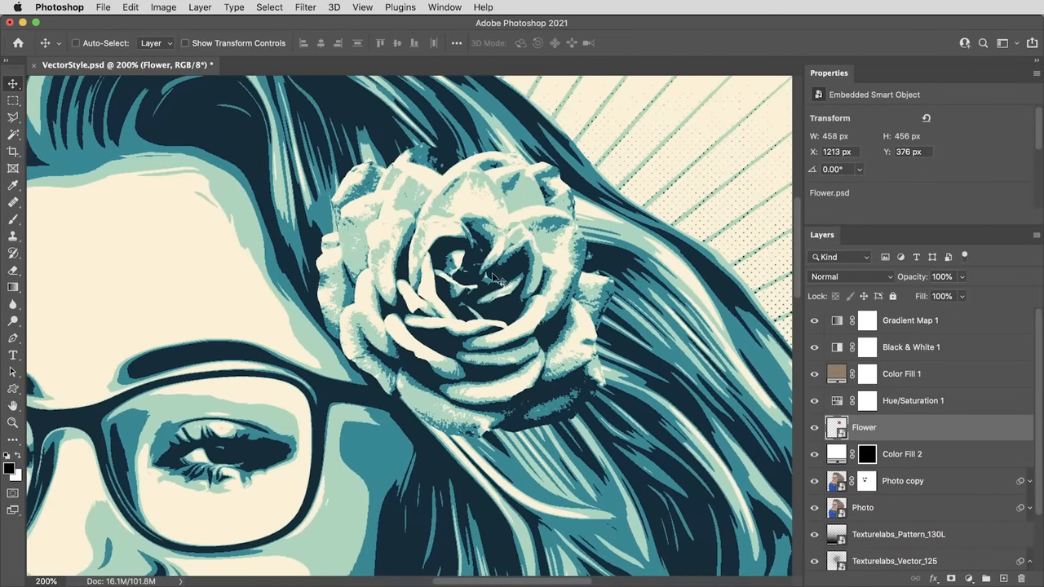
pyautogui.click(305, 7)
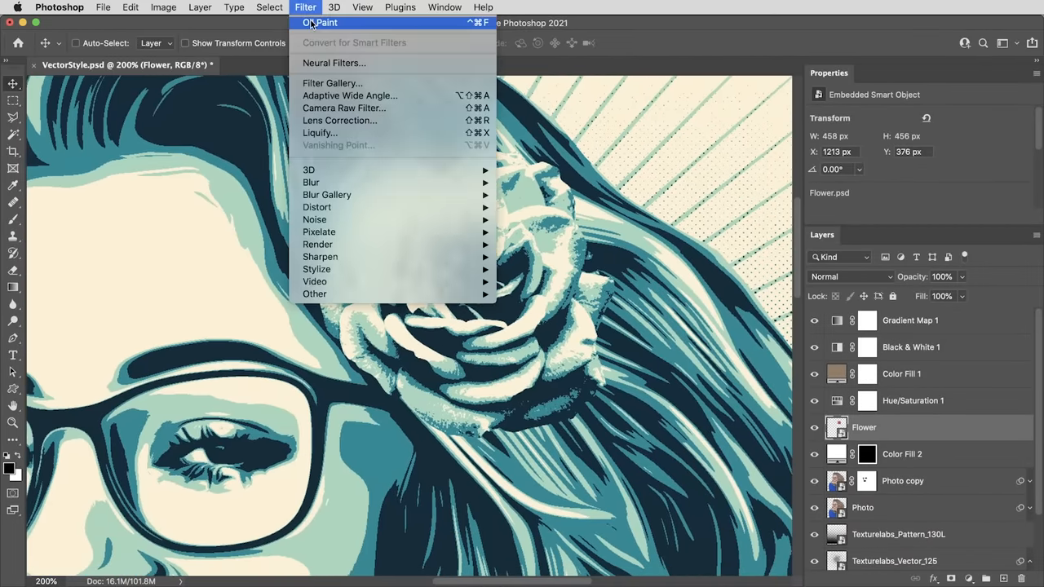
pyautogui.click(320, 22)
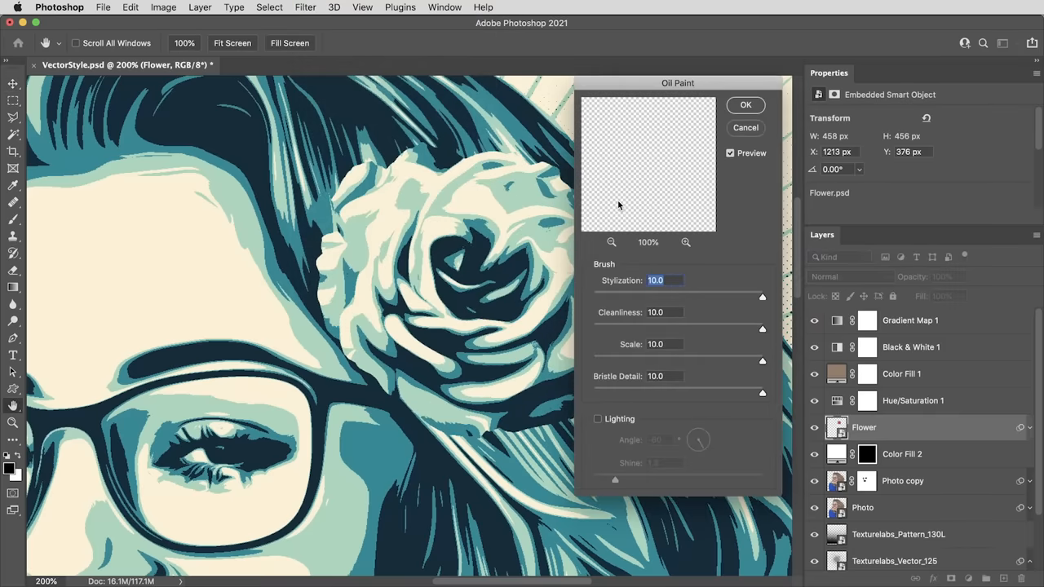
pyautogui.click(745, 105)
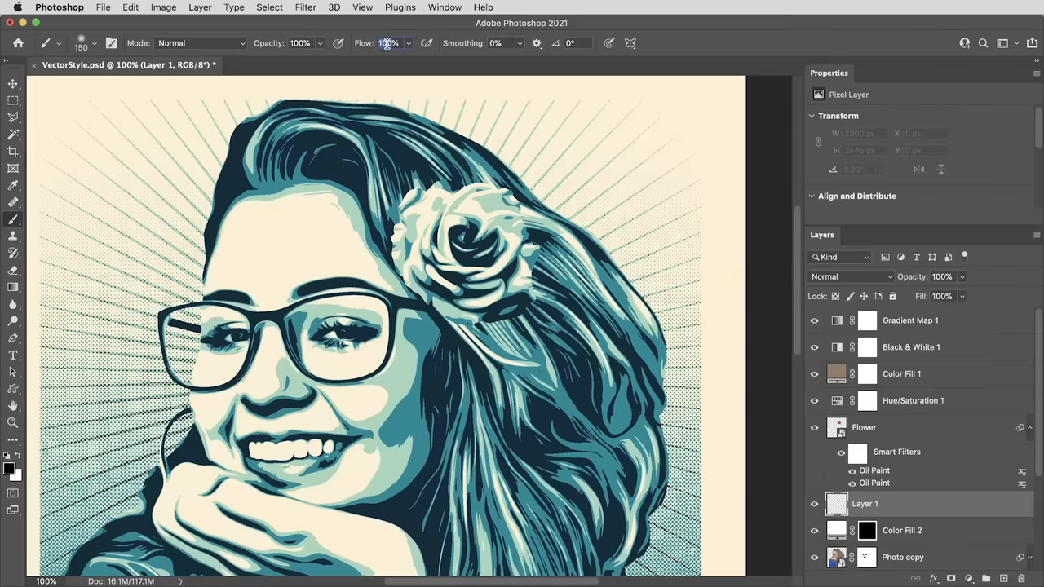
pyautogui.write('20')
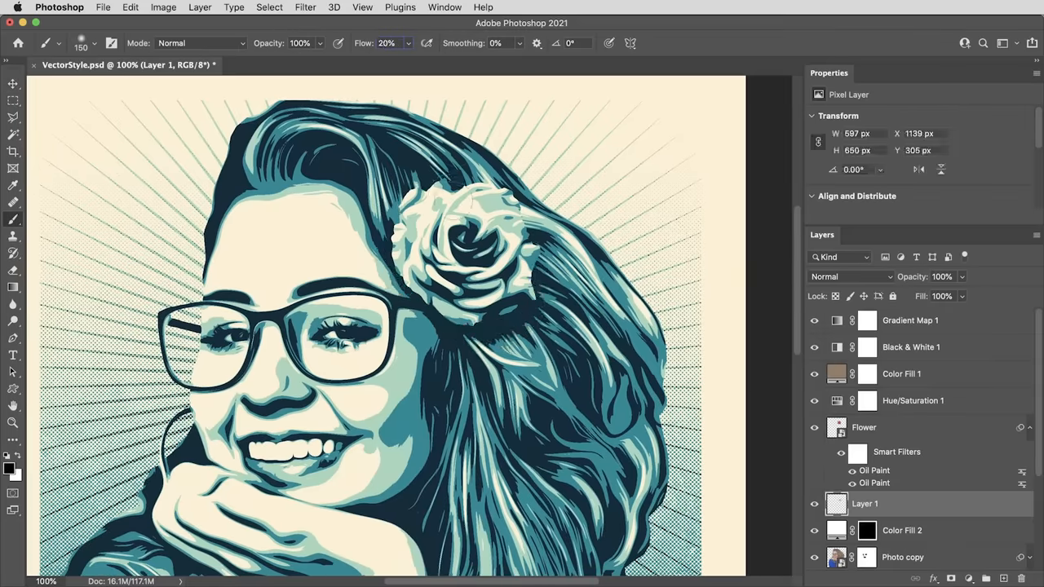
pyautogui.click(13, 83)
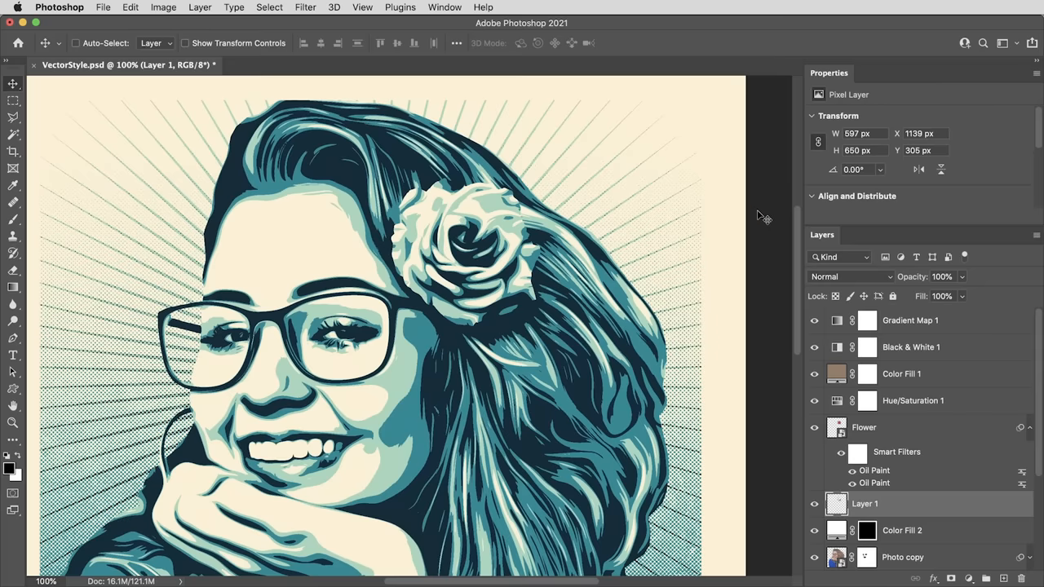
pyautogui.moveTo(538, 300)
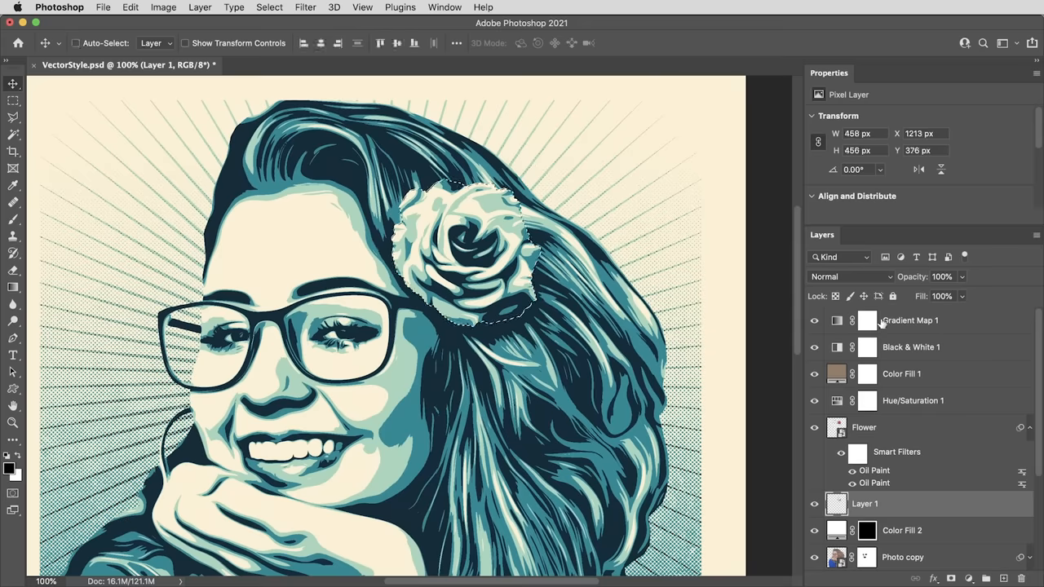
# Duplicate Gradient Map 1 with the rose selection as mask and edit its gradient.
pyautogui.click(868, 320)
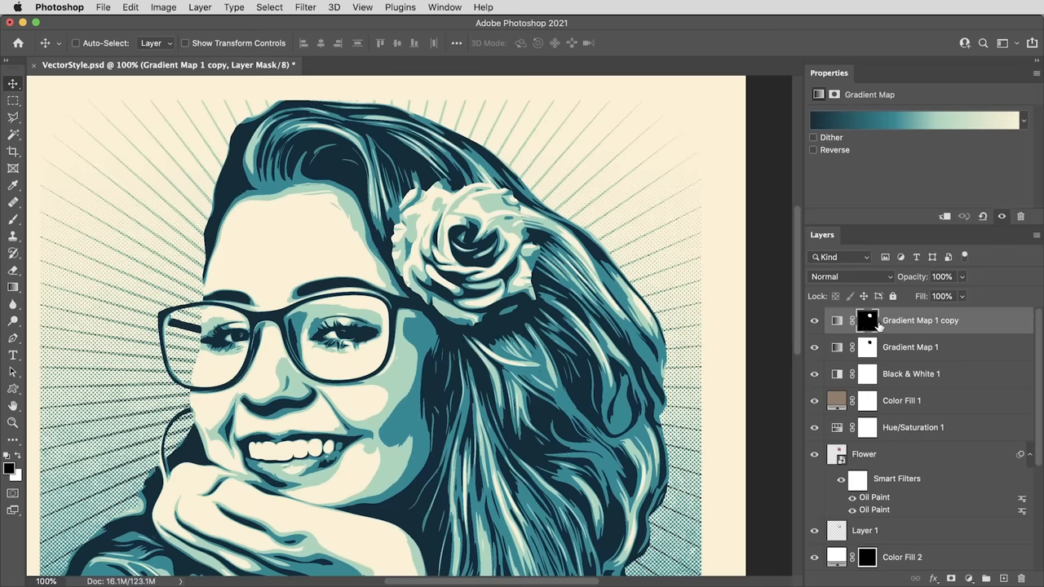
pyautogui.click(913, 120)
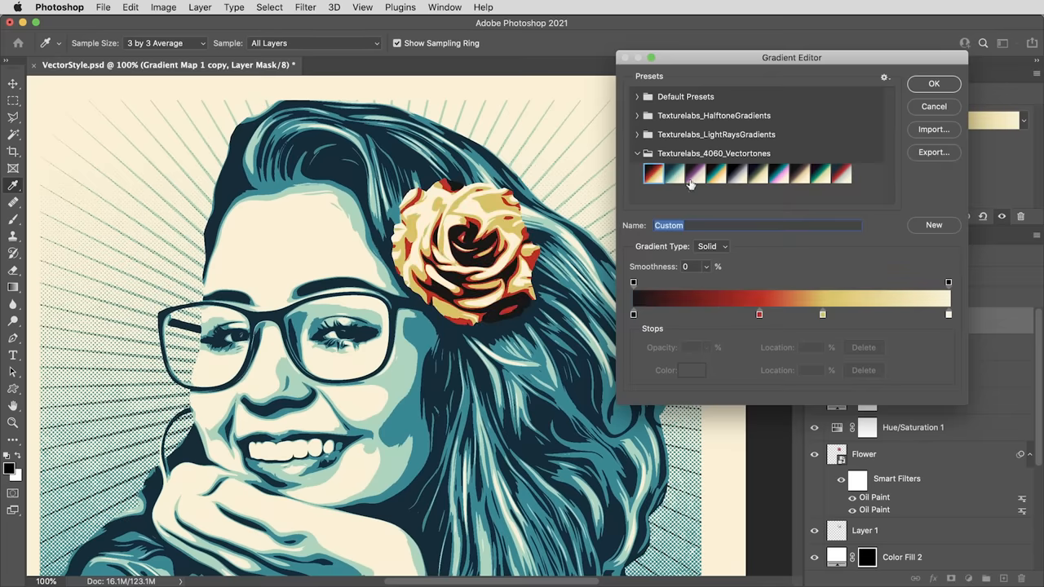
# Pick a preset and set the rose gradient's 40% and 60% stops to red #b01616.
pyautogui.click(756, 173)
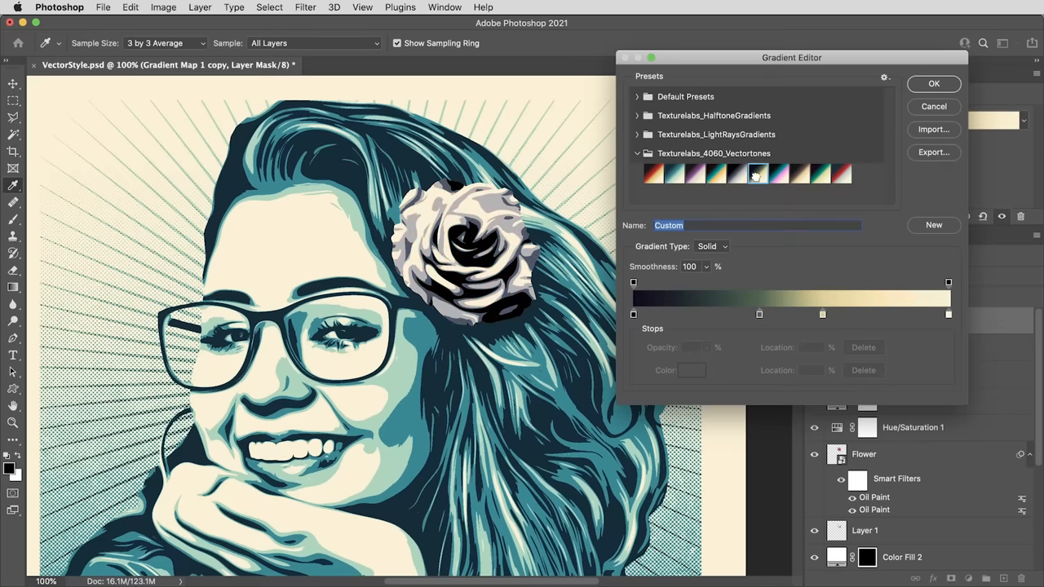
pyautogui.click(675, 172)
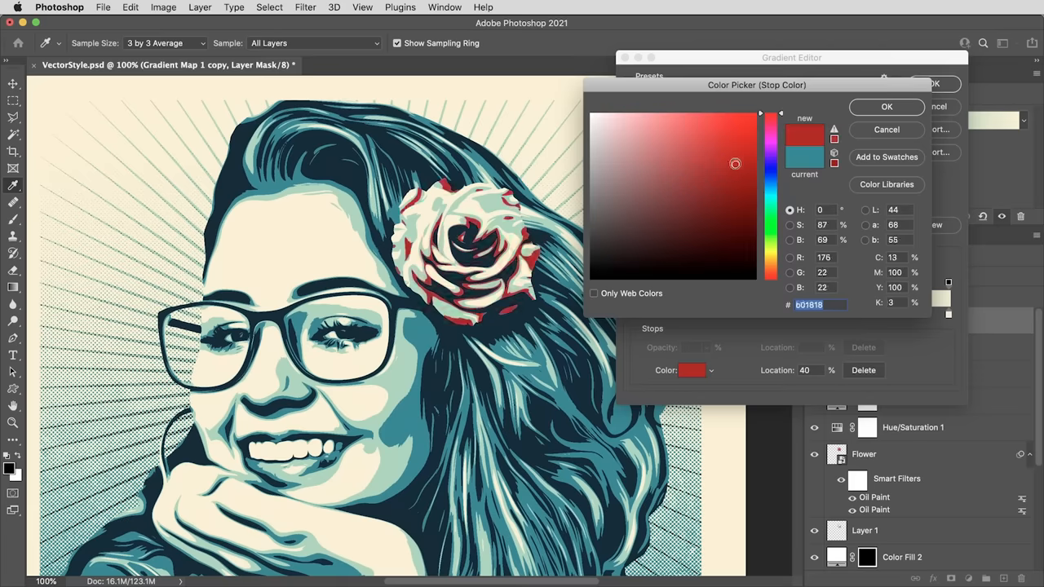
pyautogui.click(887, 106)
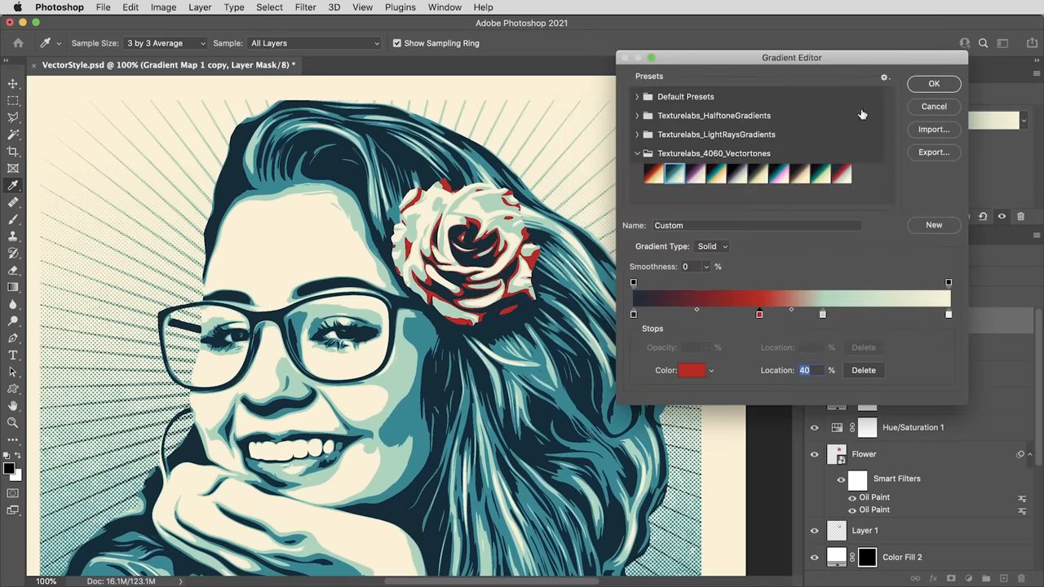
pyautogui.click(693, 371)
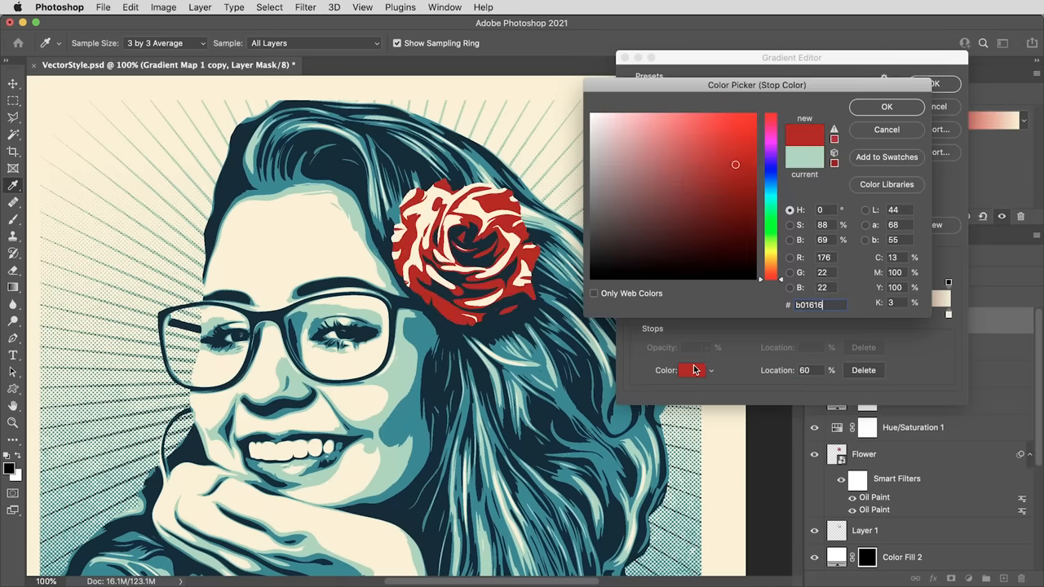
pyautogui.click(887, 106)
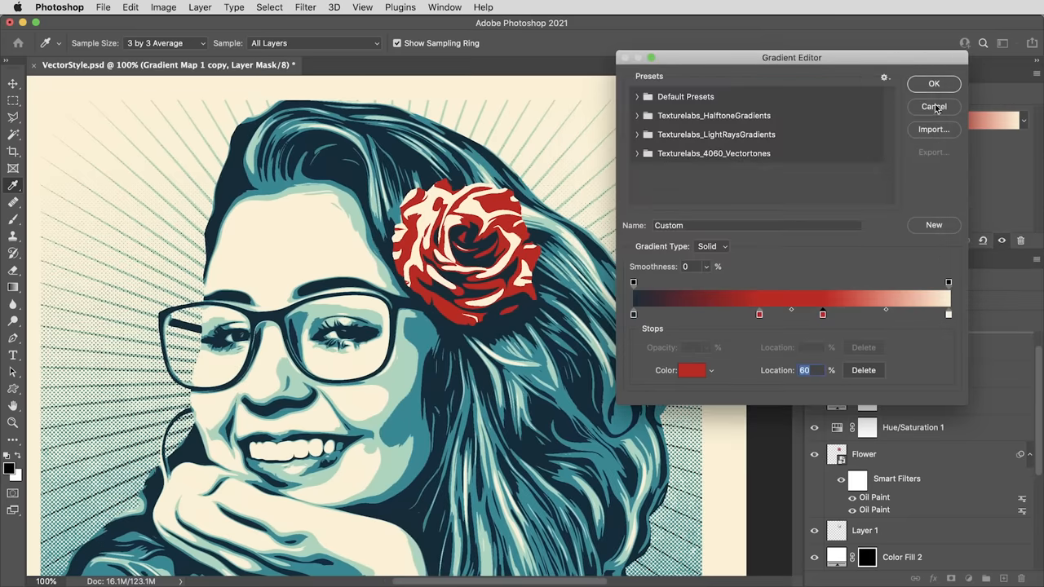
pyautogui.click(934, 83)
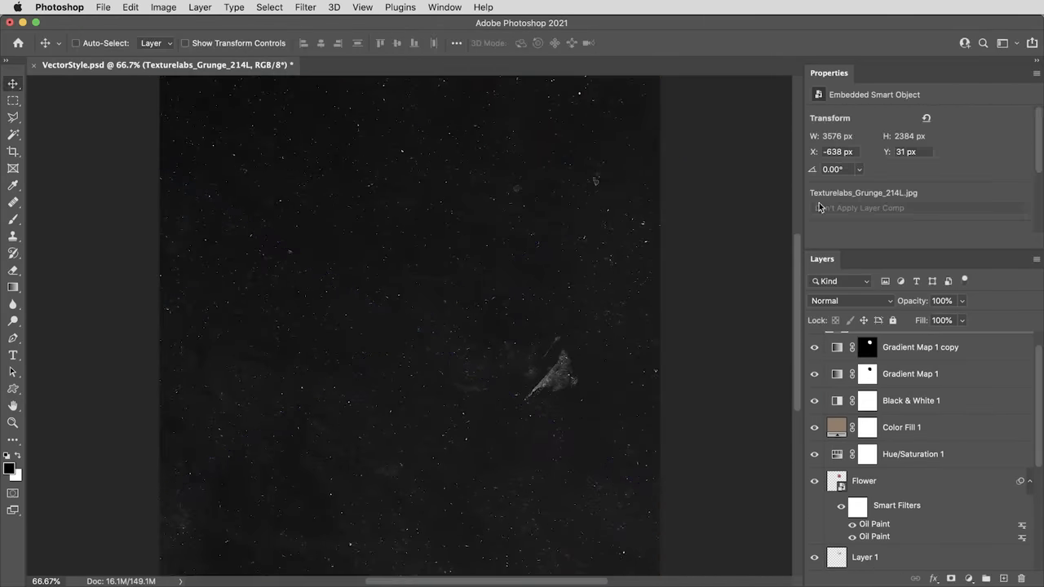
# Set the Texturelabs_Grunge_214L layer's blend mode to Screen.
pyautogui.click(851, 301)
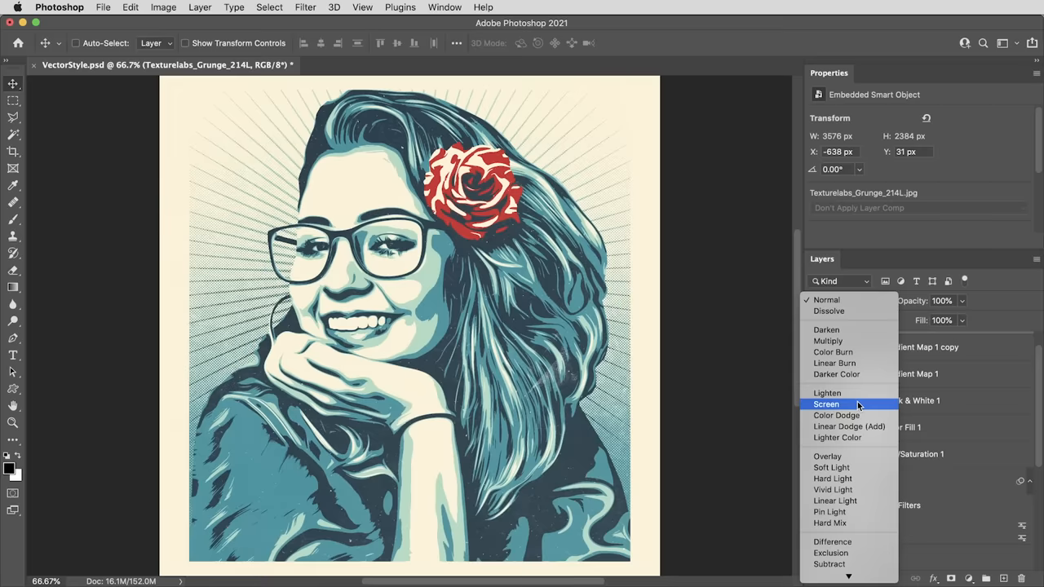
pyautogui.click(826, 404)
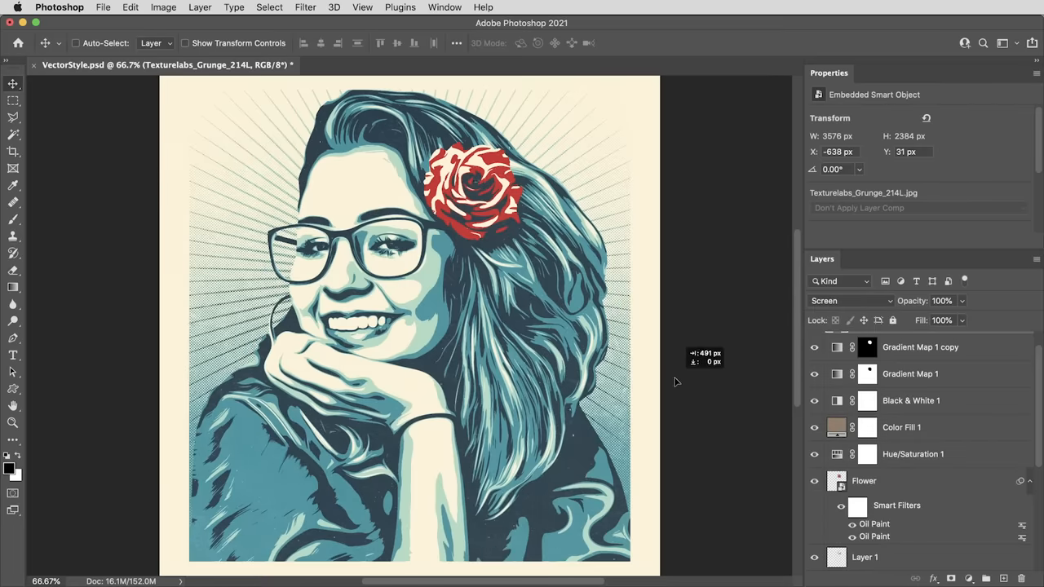